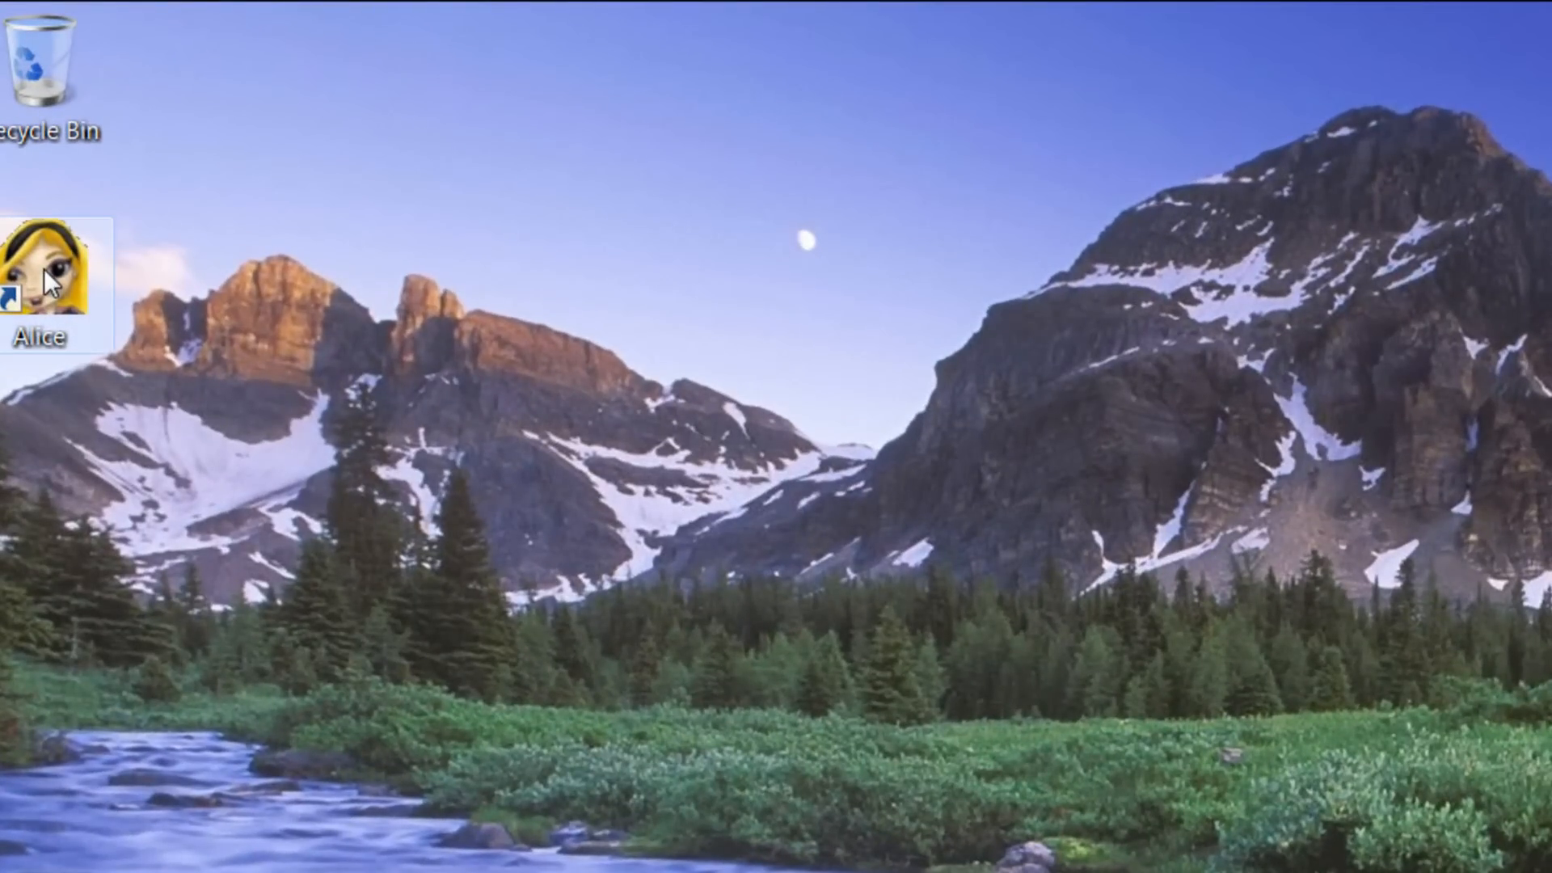
Step: Launch Alice 2.2 from its desktop shortcut
double_click(56, 268)
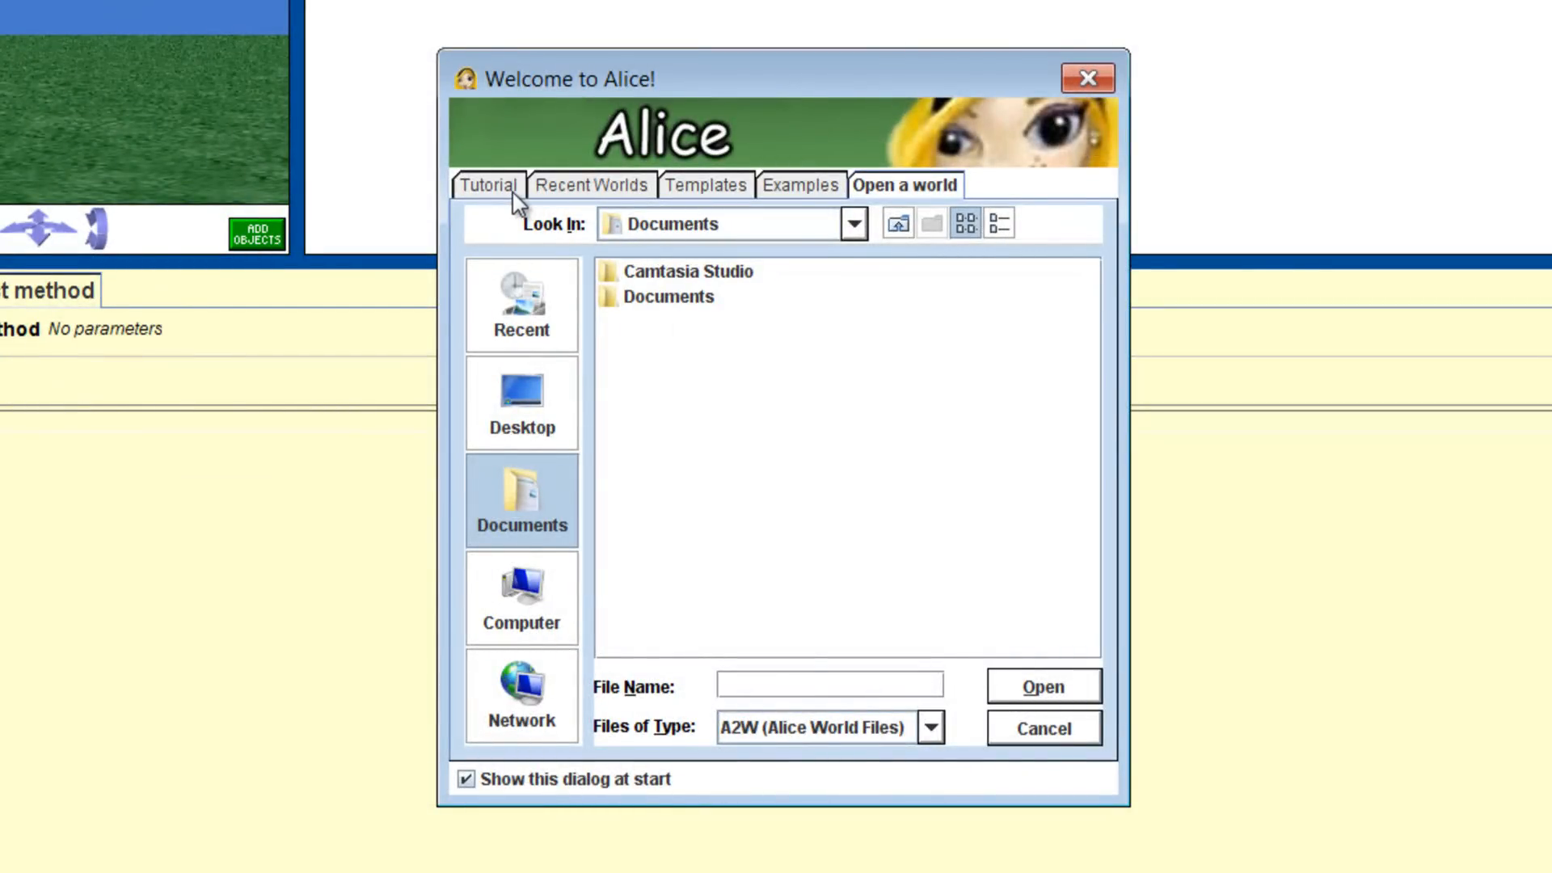
Step: Browse the Tutorial, Examples and Recent Worlds sections, finishing on the Templates list
left_click(486, 185)
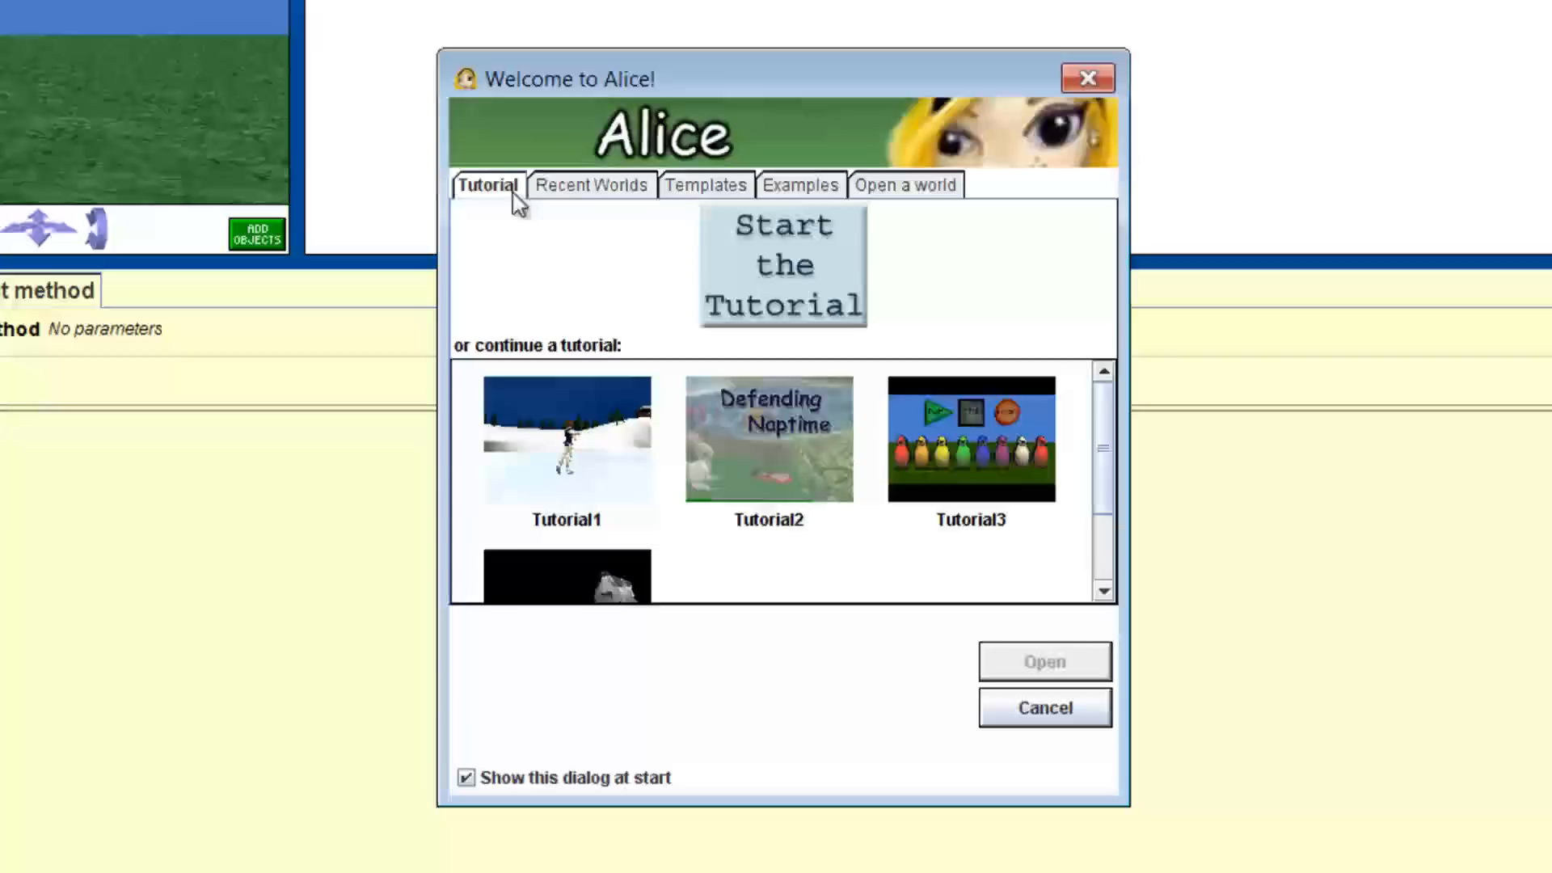
left_click(799, 185)
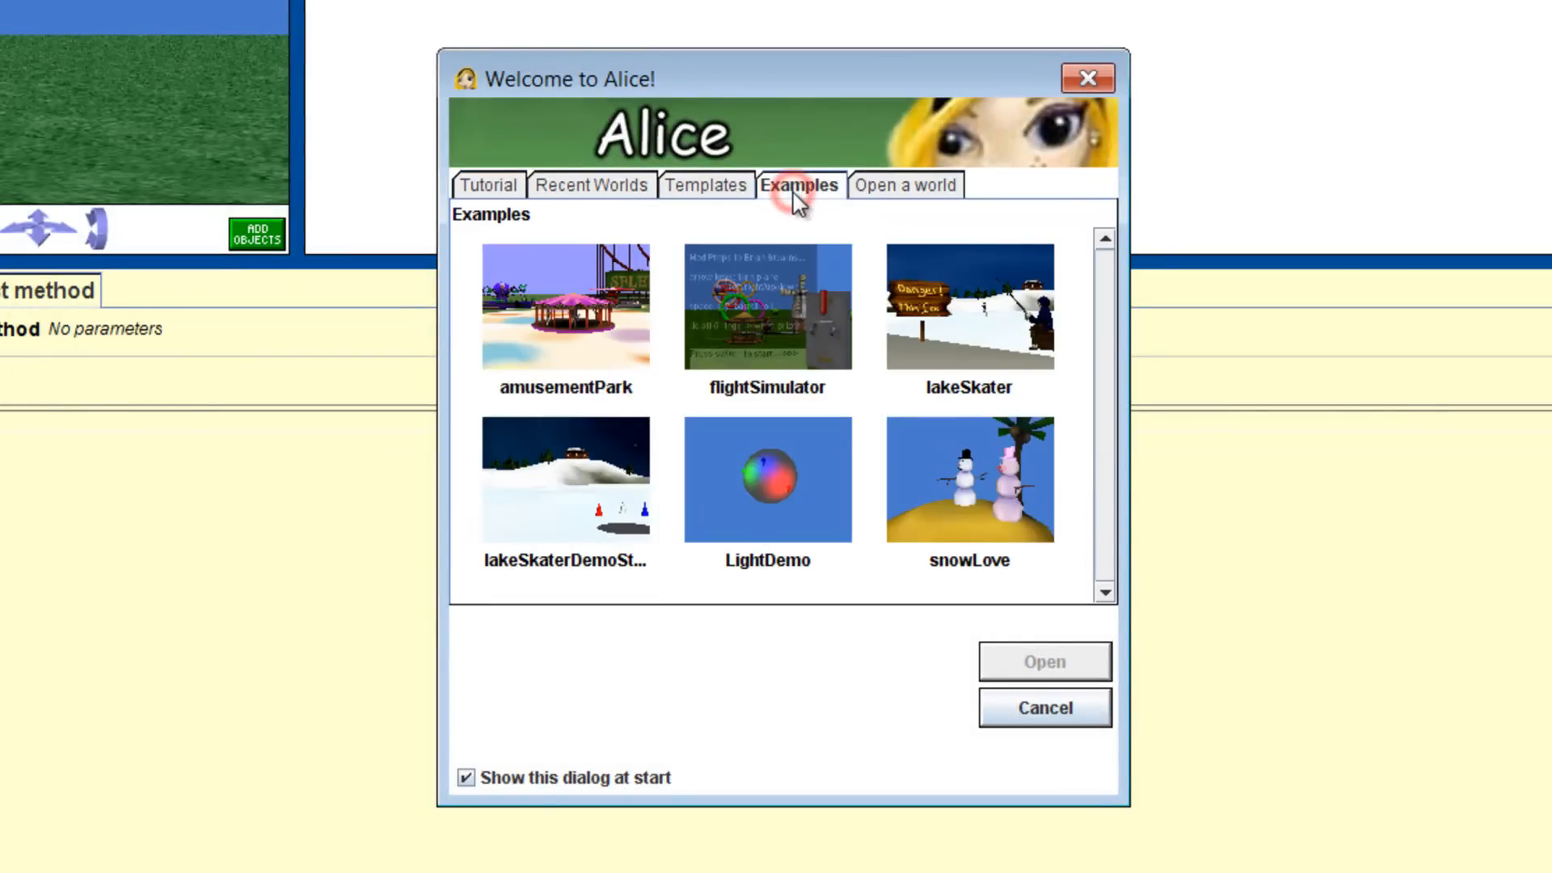
left_click(591, 185)
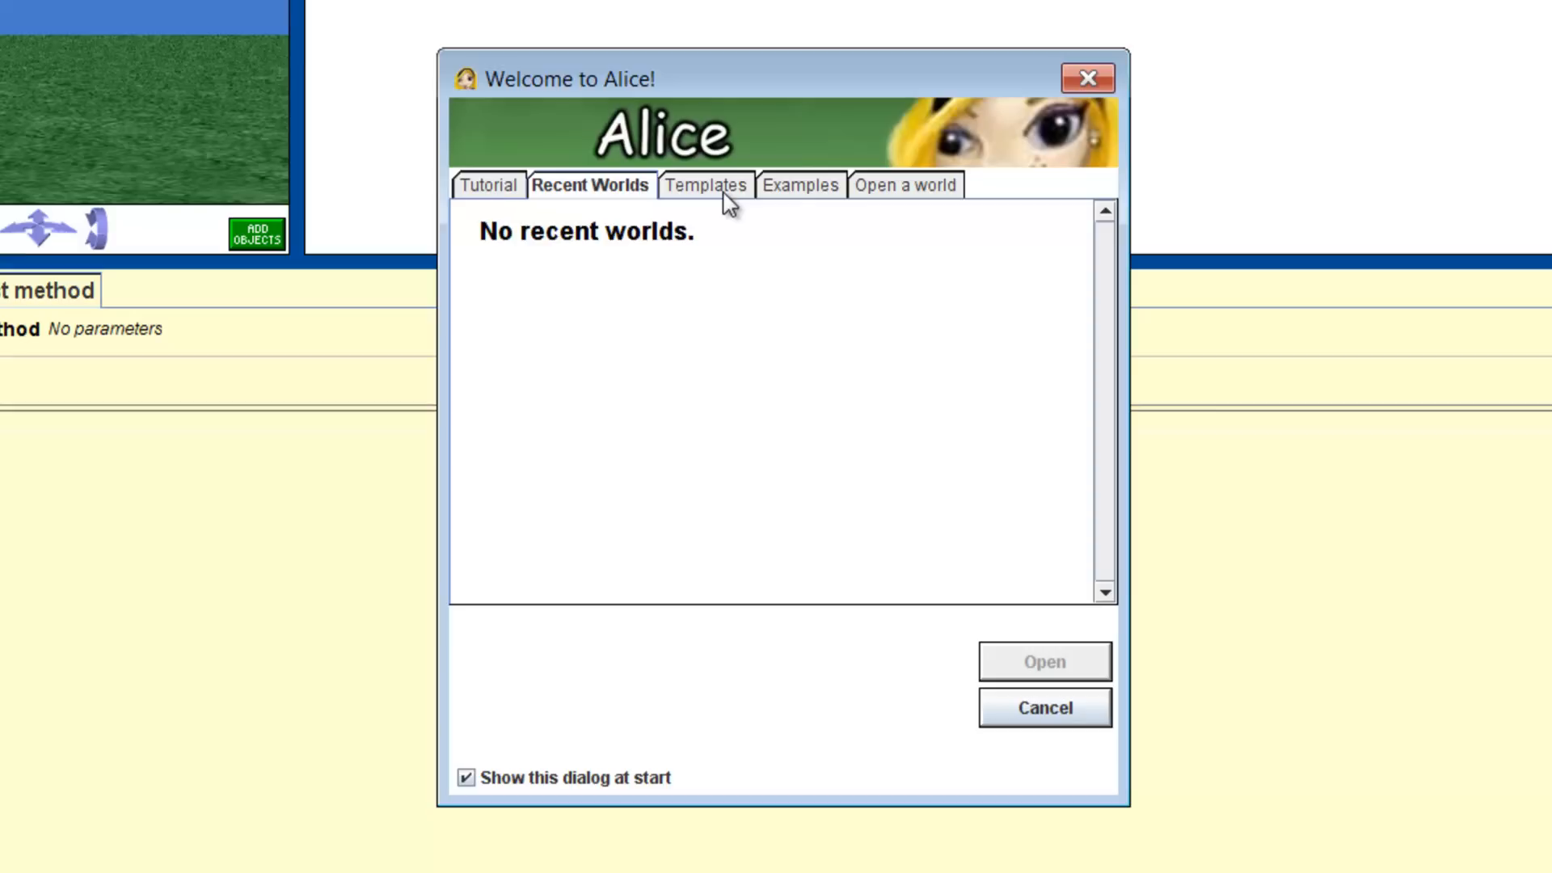
left_click(705, 185)
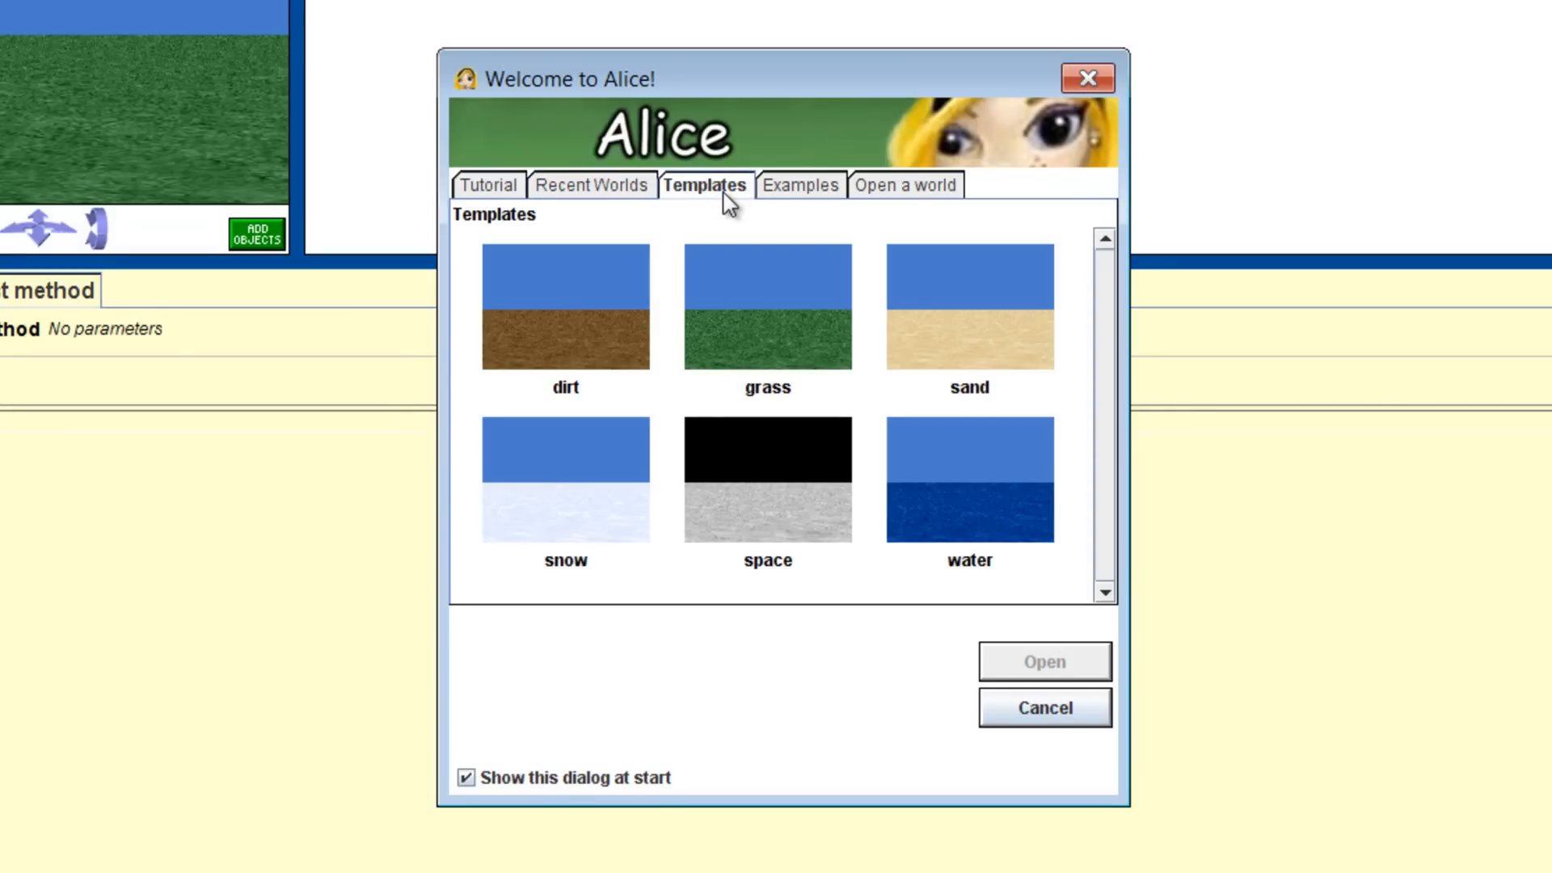
mouse_move(775, 315)
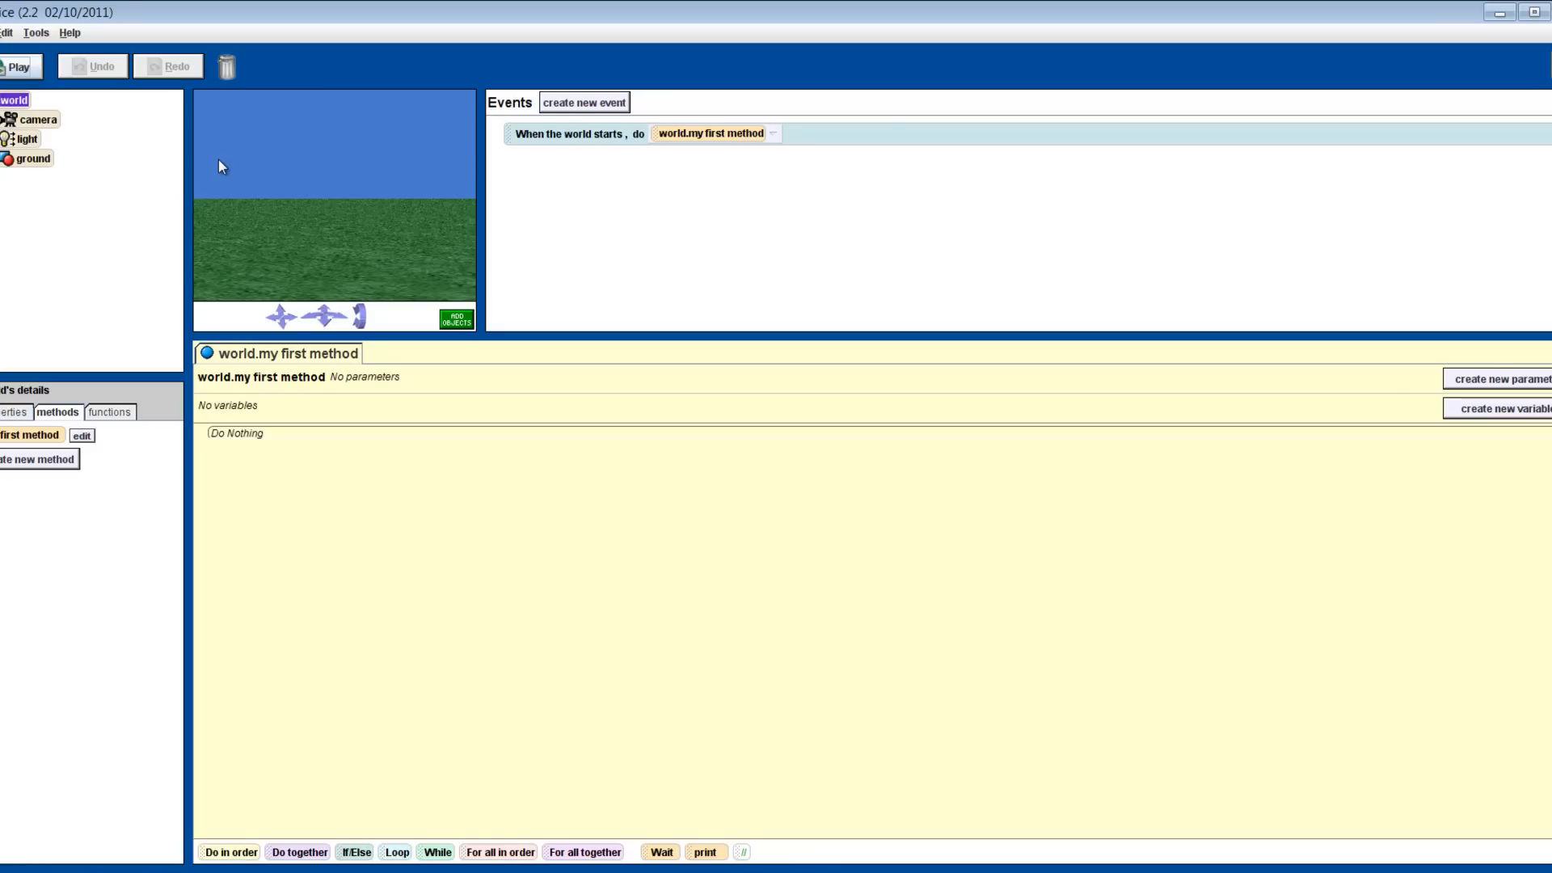
Step: Select the ground, then the camera, in the grass world's object tree
left_click(35, 160)
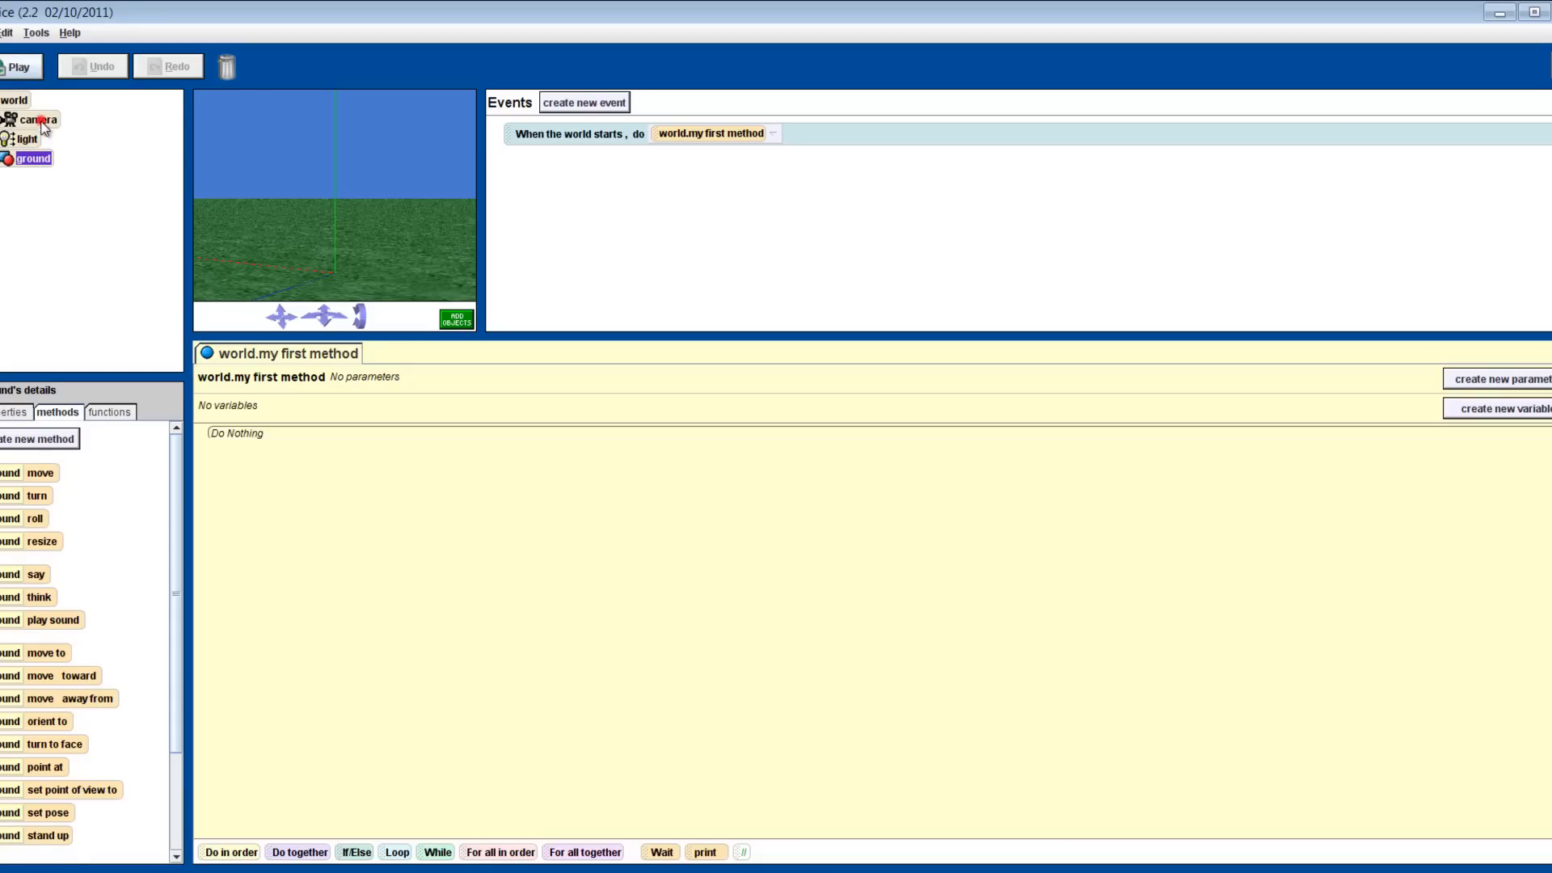
left_click(38, 119)
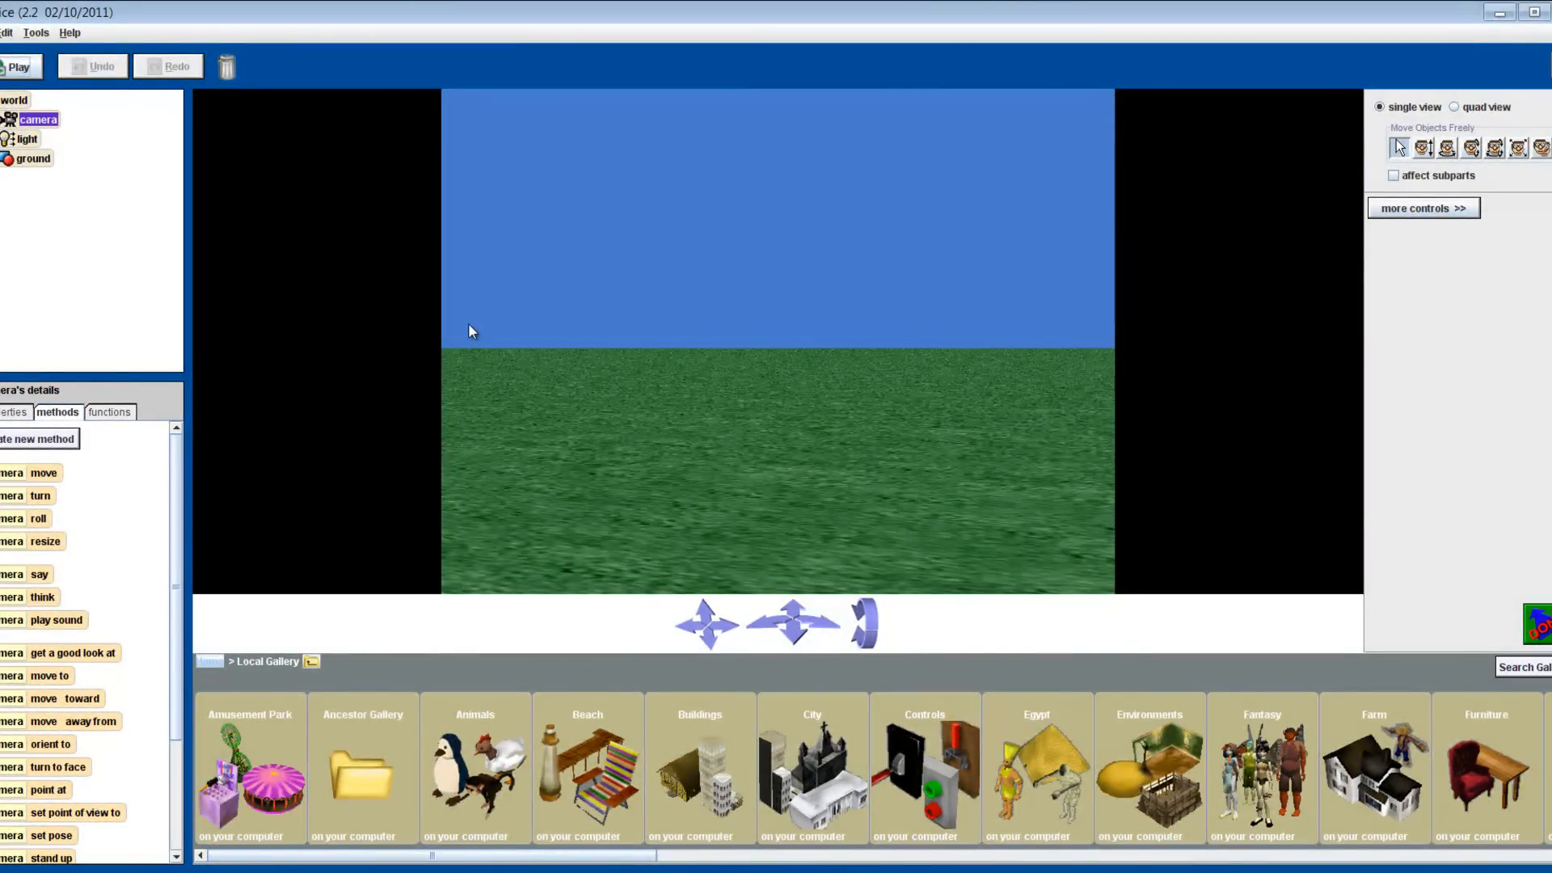
mouse_move(433, 410)
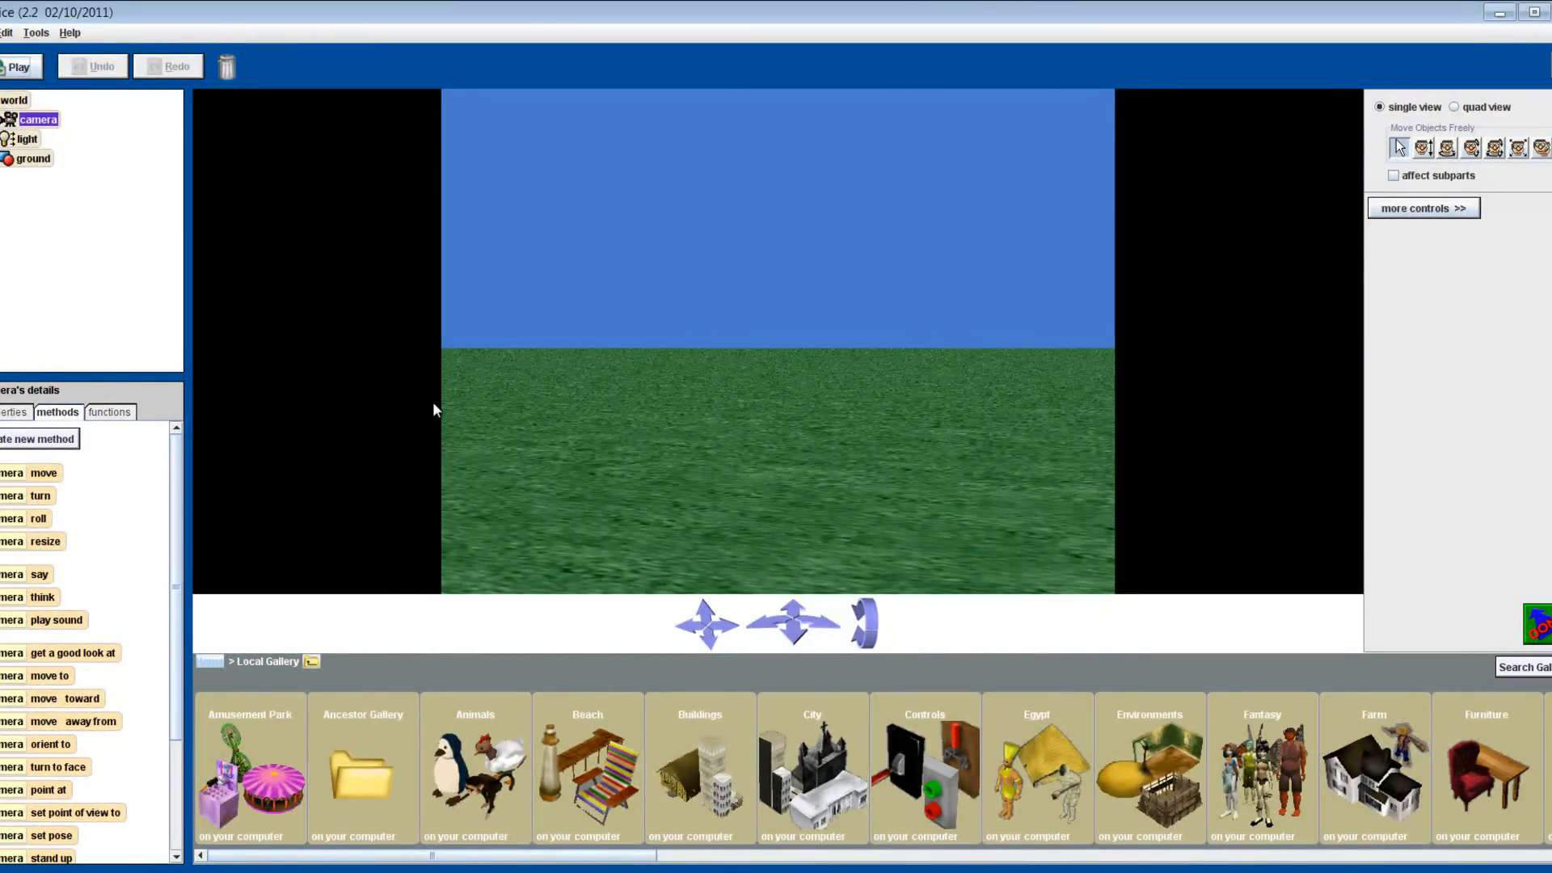
Step: Open the Ancestor Gallery to add the AboriginalMan character
left_click(362, 767)
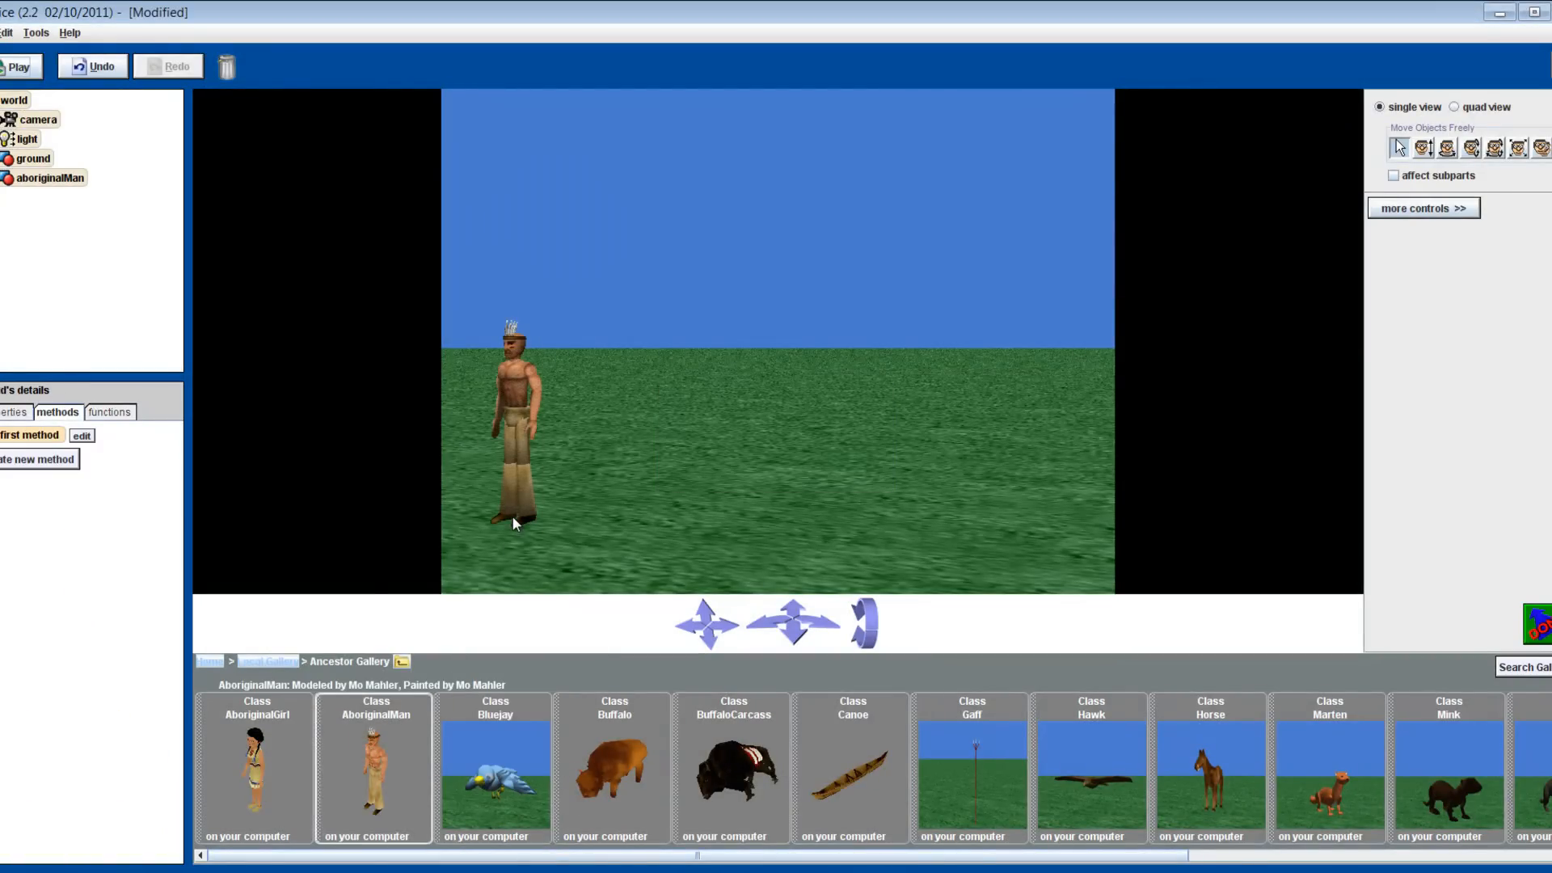
mouse_move(530, 450)
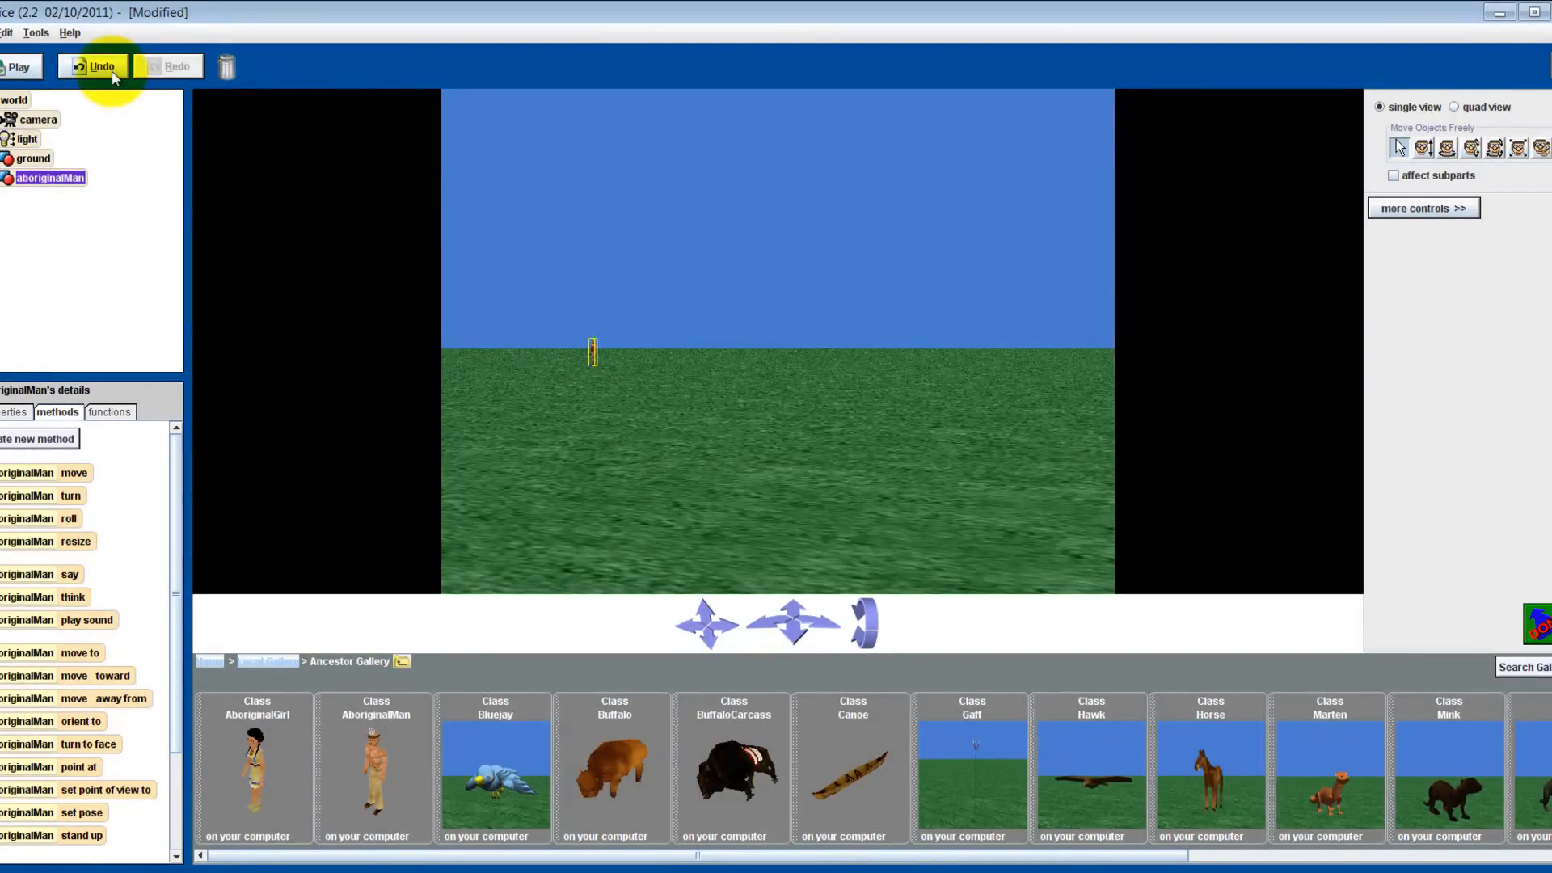
mouse_move(101, 66)
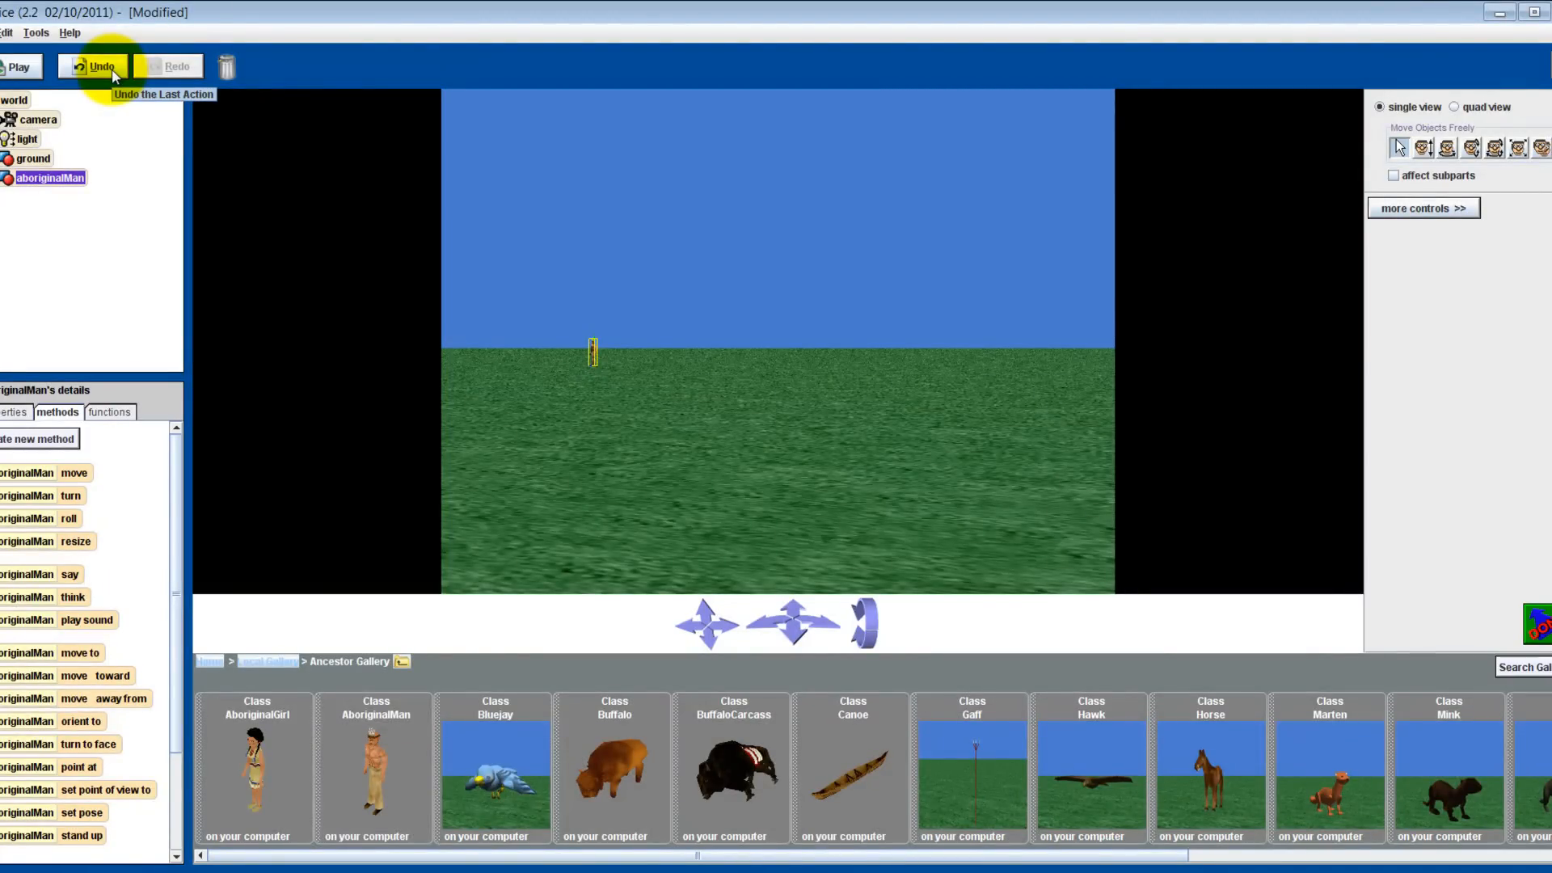
Step: Undo the aboriginal man's last two moves, returning him to his original spot
left_click(100, 66)
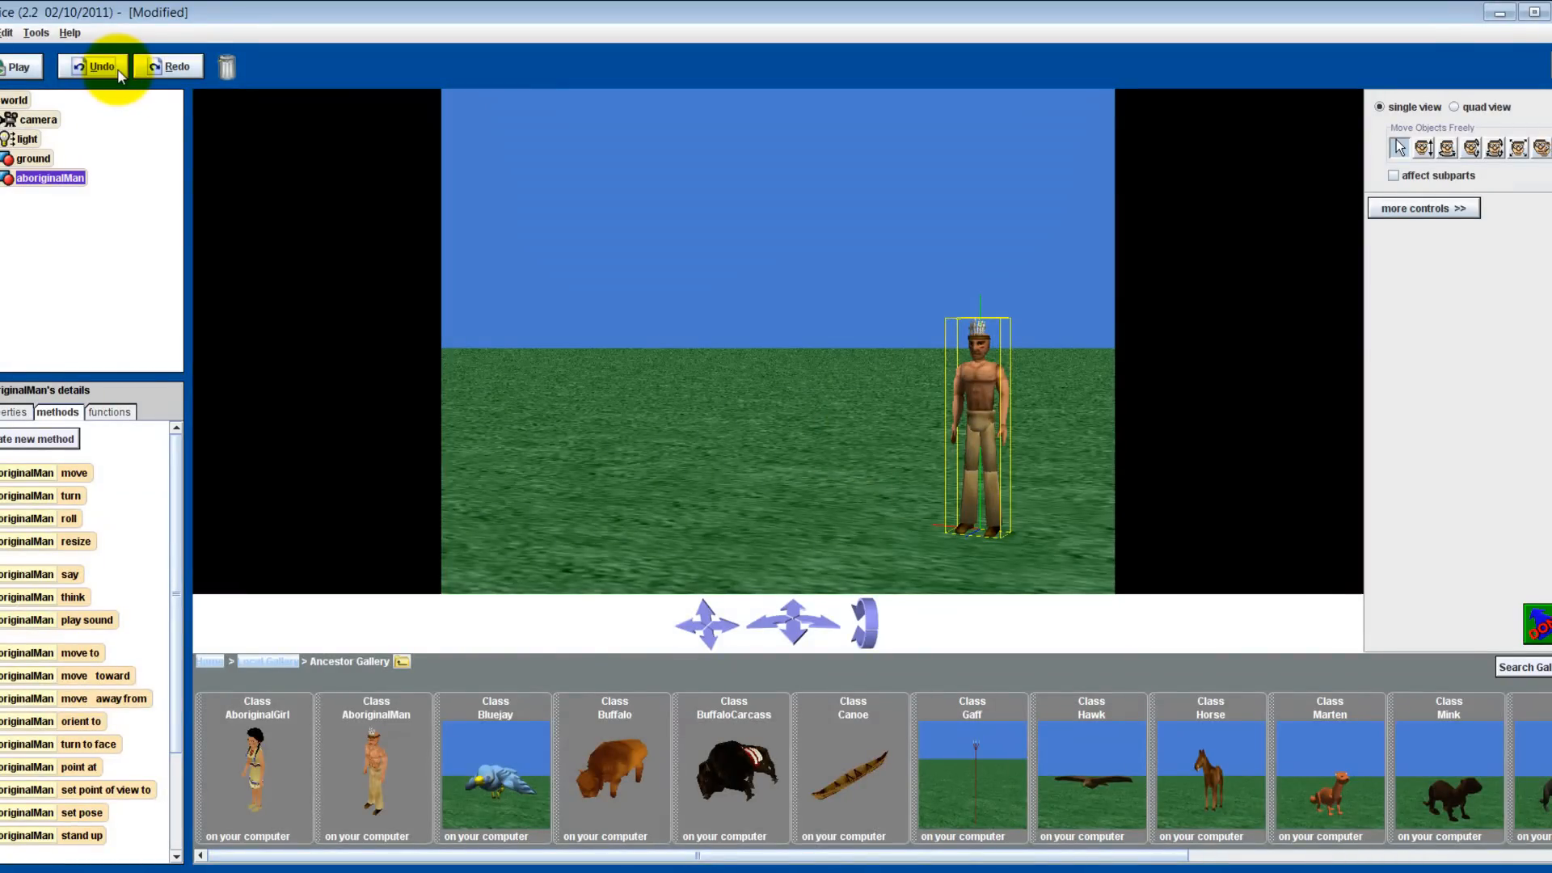
left_click(101, 67)
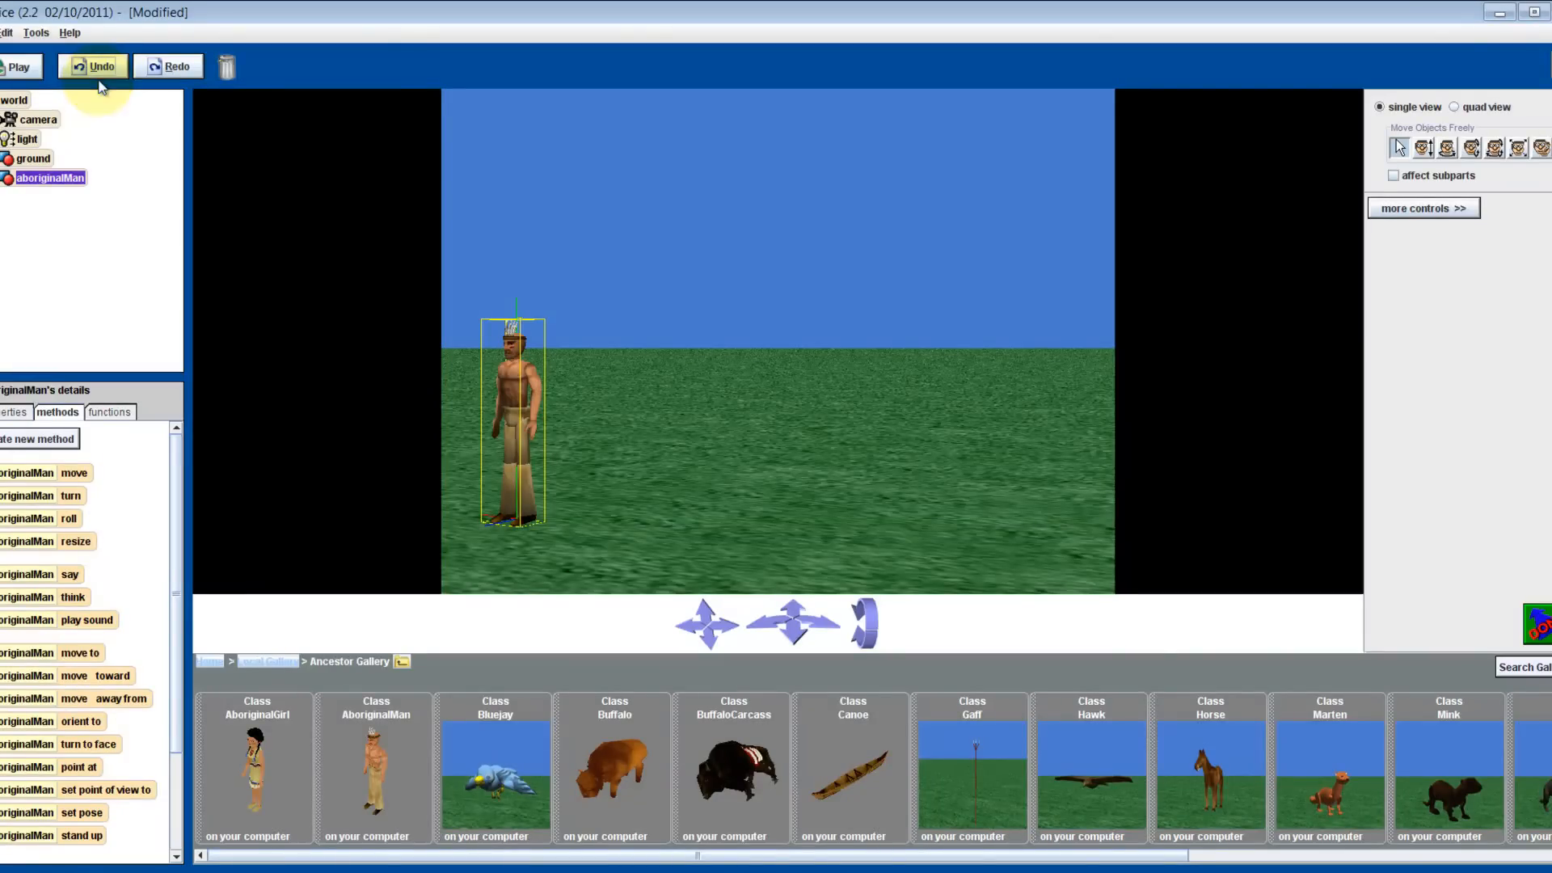
mouse_move(256, 770)
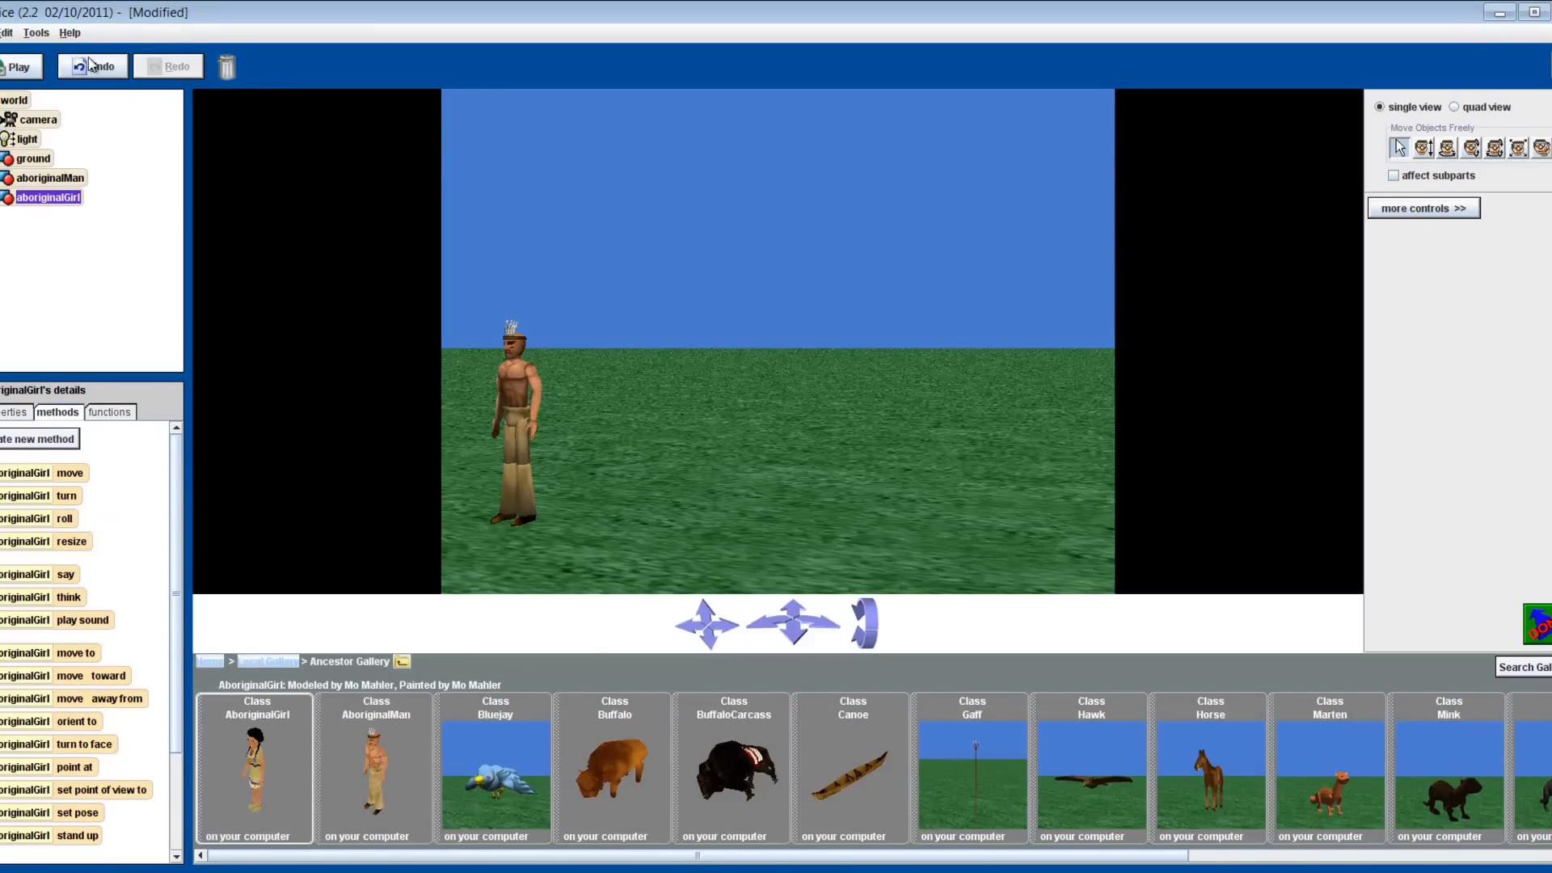
Step: Add an AboriginalGirl from the Ancestor Gallery beside the man
left_click(92, 67)
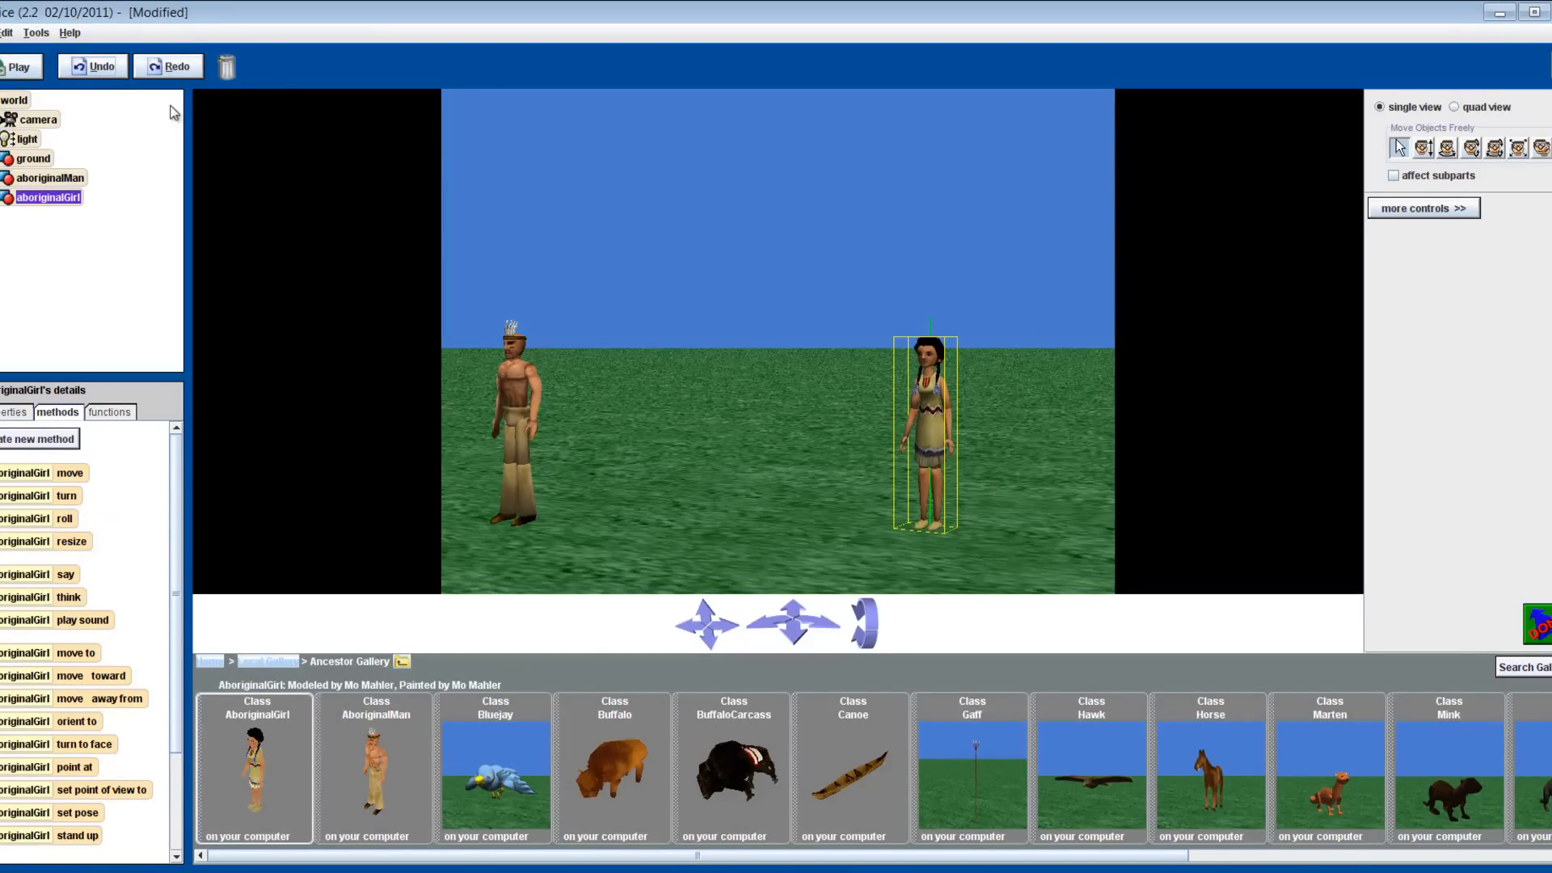
mouse_move(559, 269)
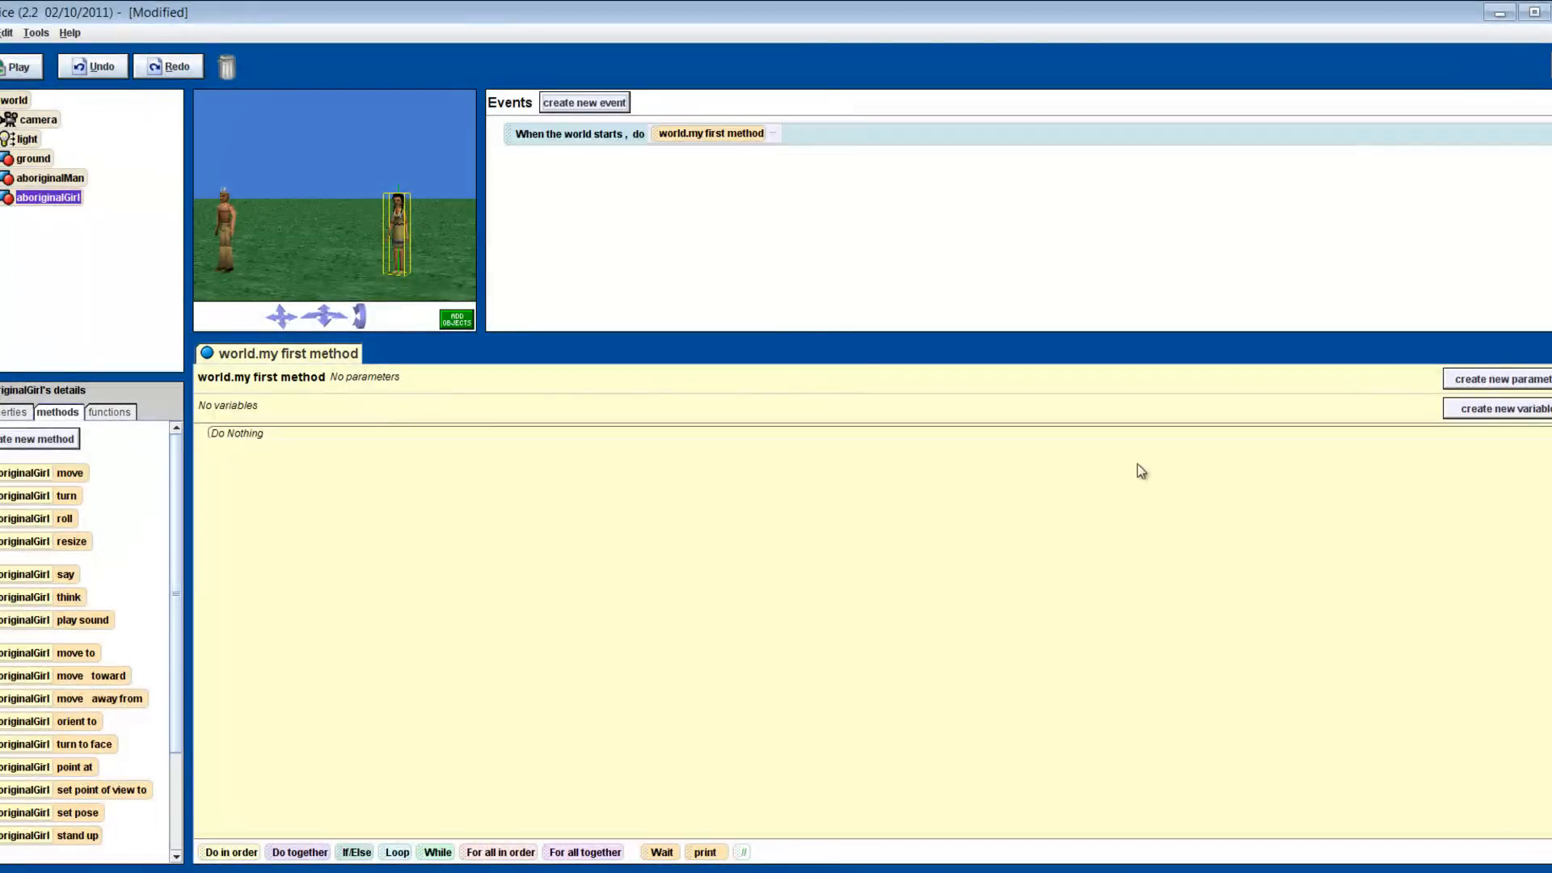
Step: Save the world into Documents under the name 'My New WOrld'
left_click(8, 33)
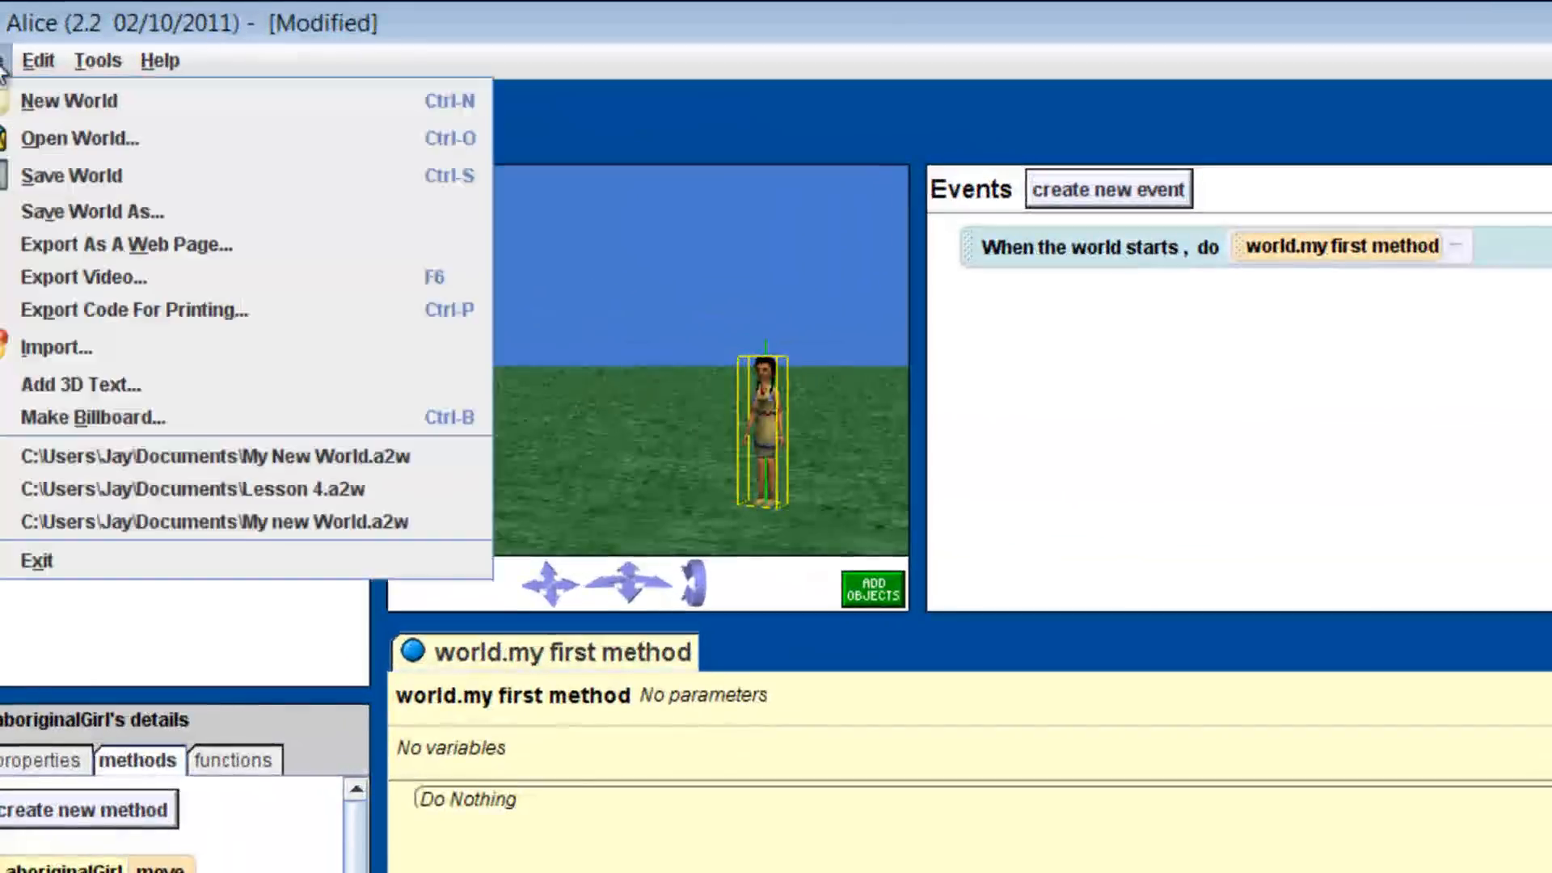
left_click(92, 211)
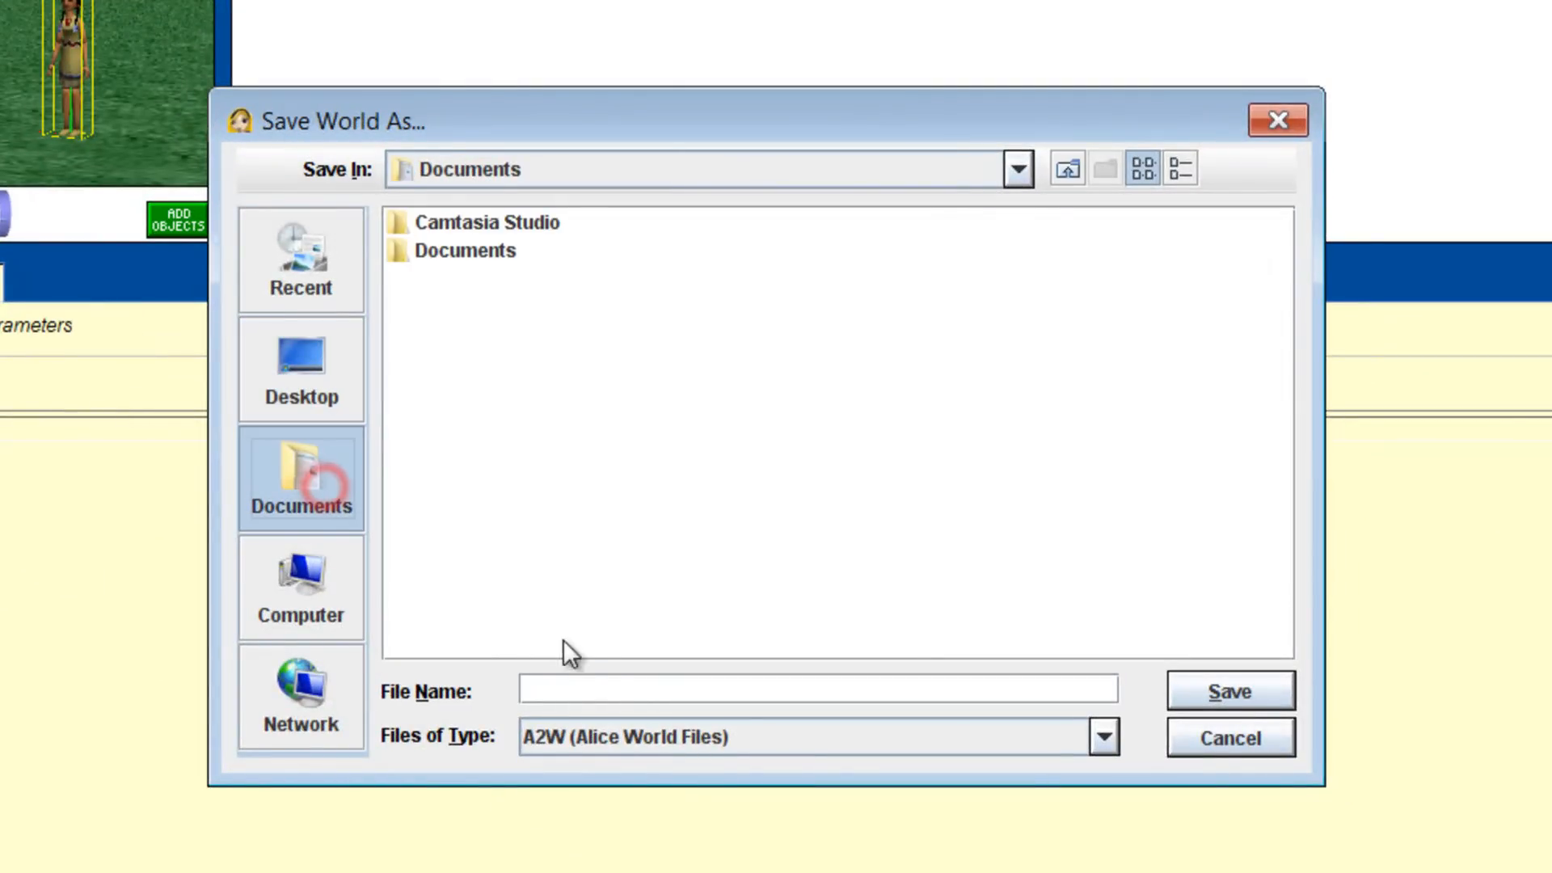
left_click(817, 690)
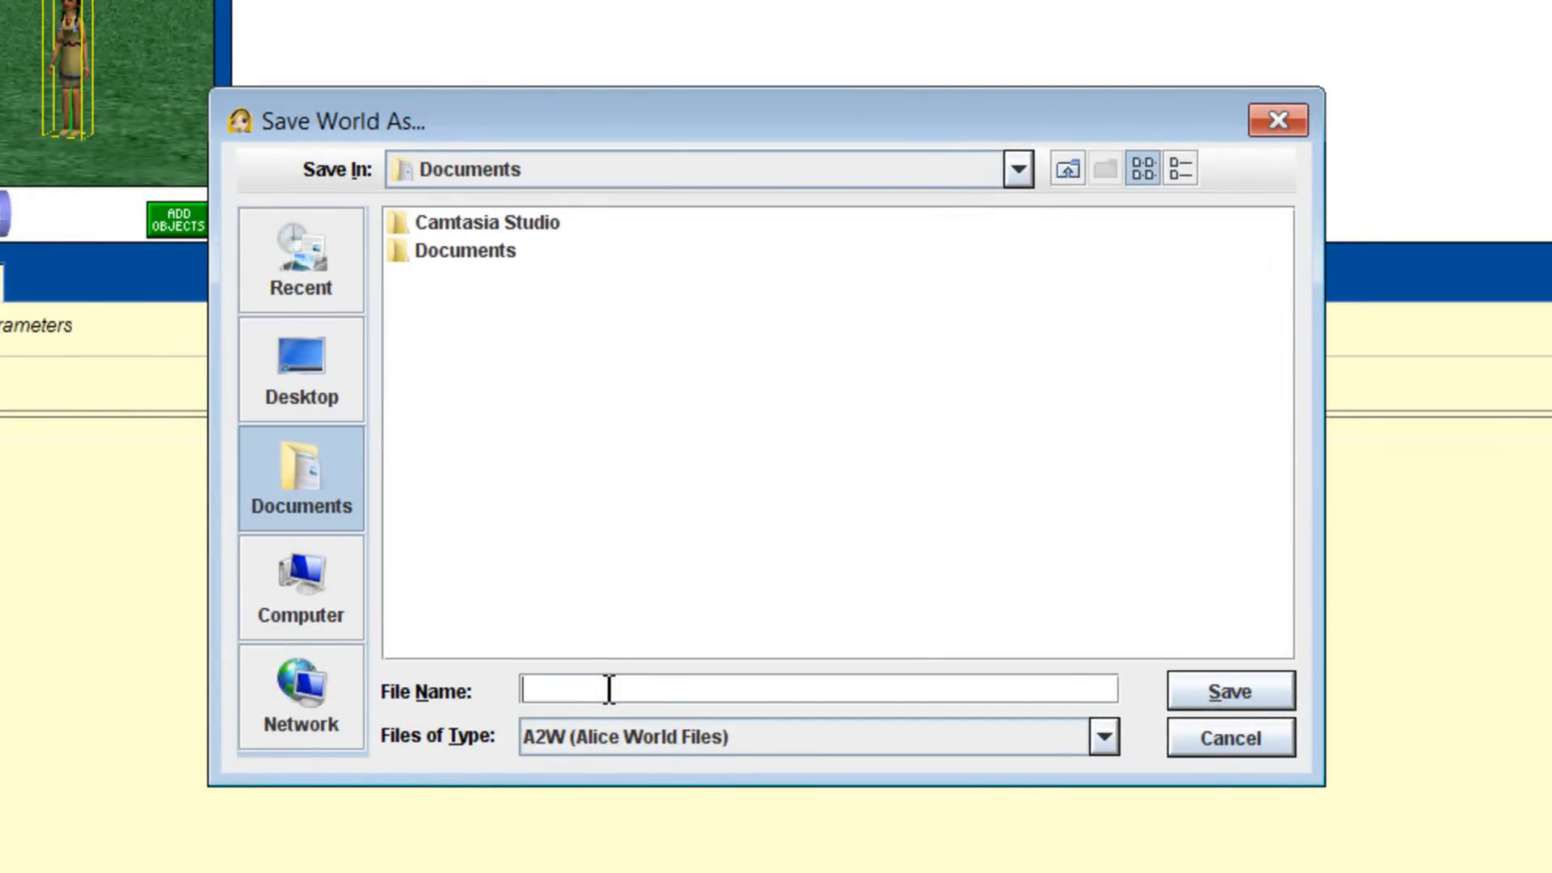
type("My New WO")
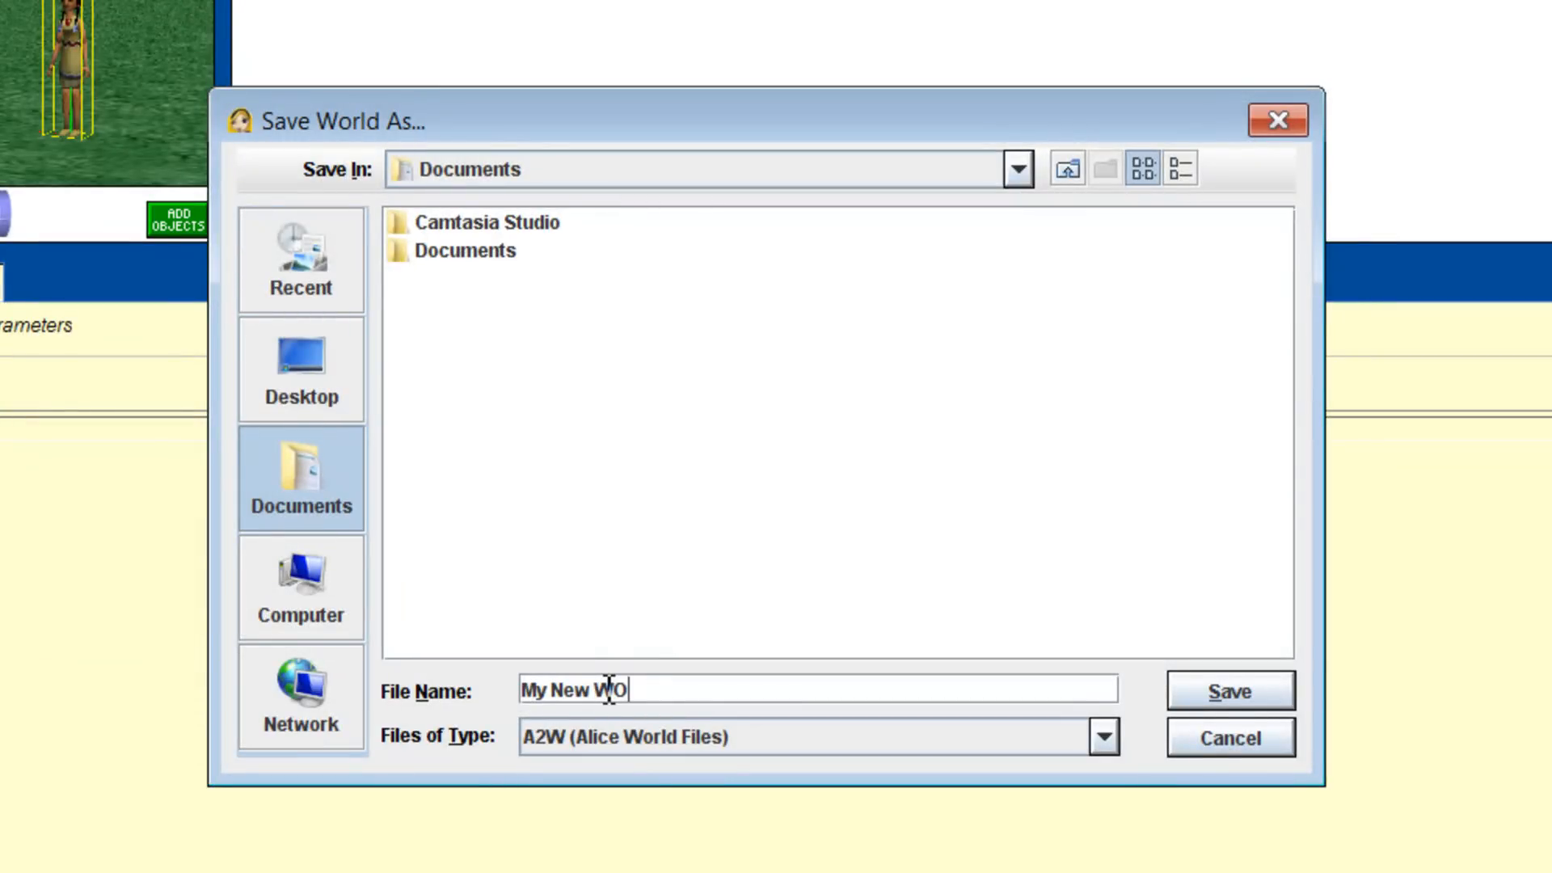
type("rld")
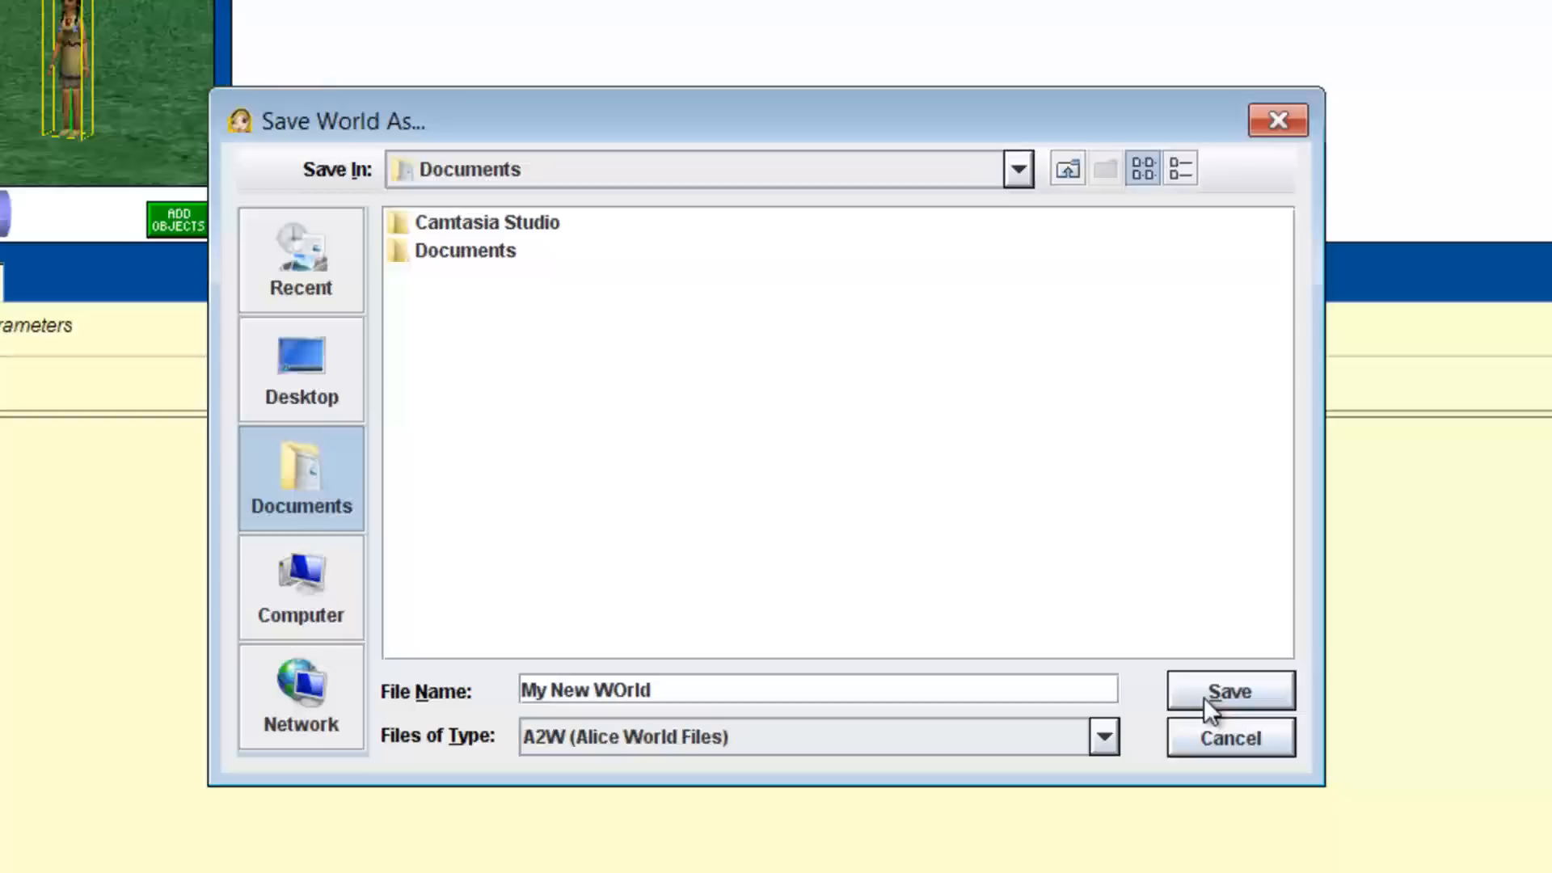
left_click(1229, 689)
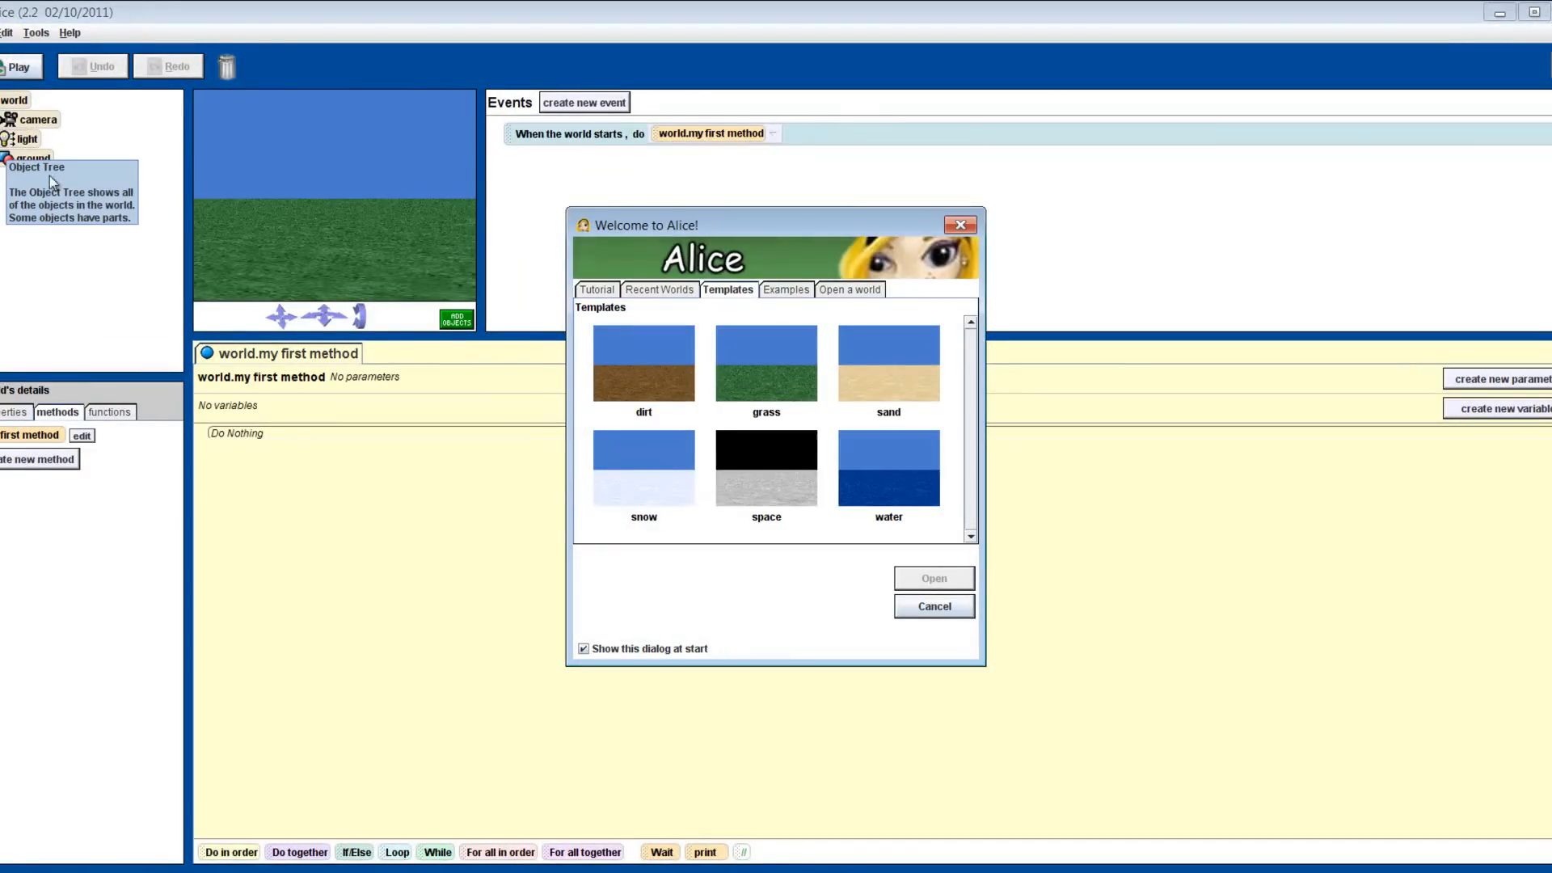
Step: Dismiss the welcome dialog and reopen the saved My New WOrld.a2w world
left_click(931, 606)
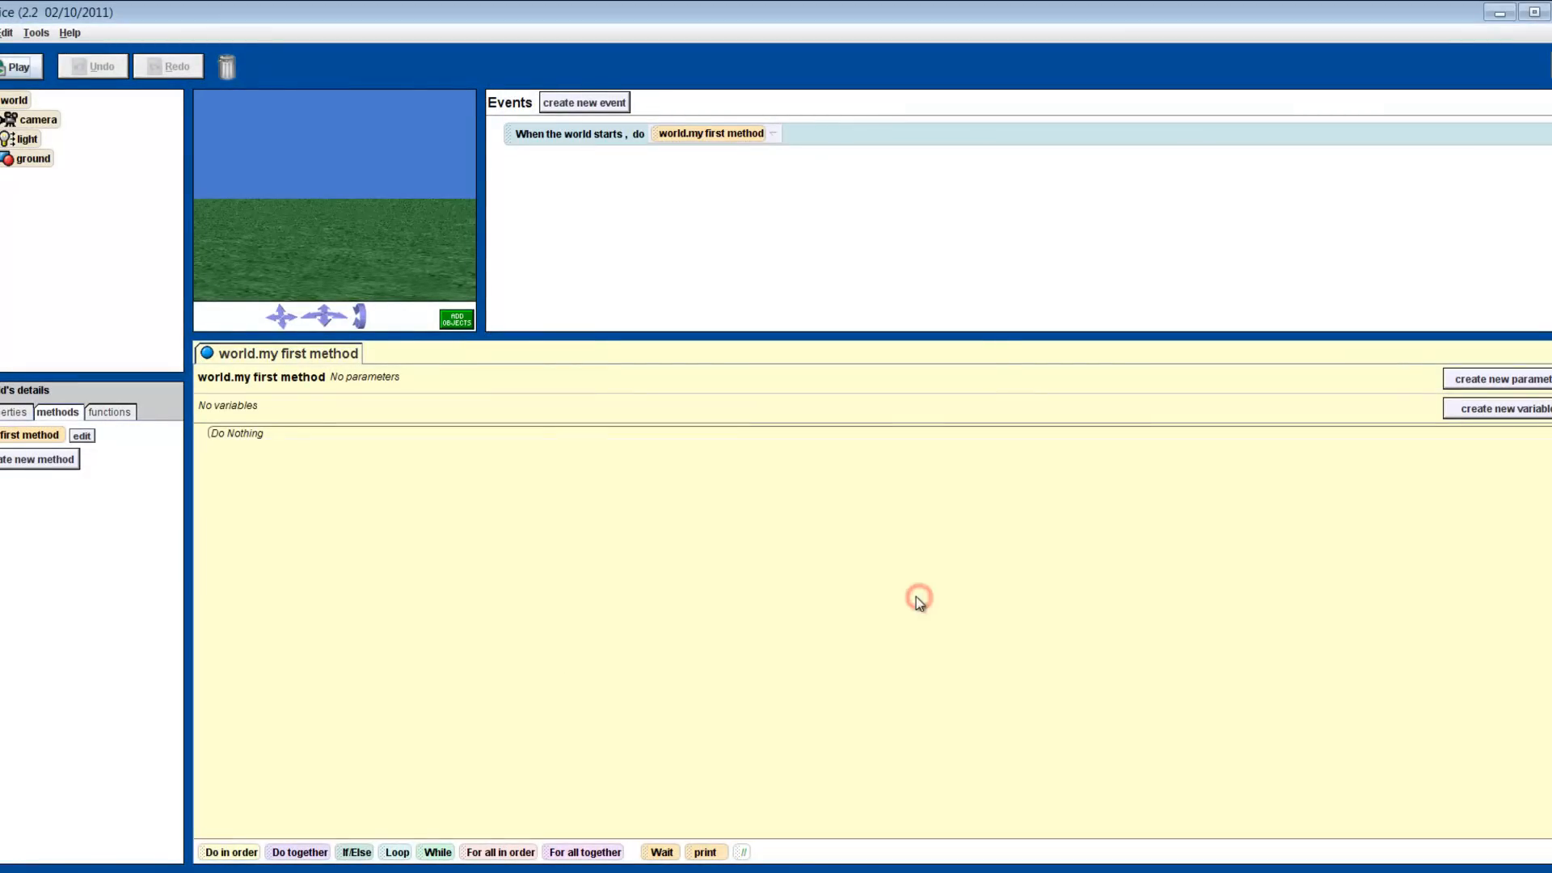
left_click(5, 33)
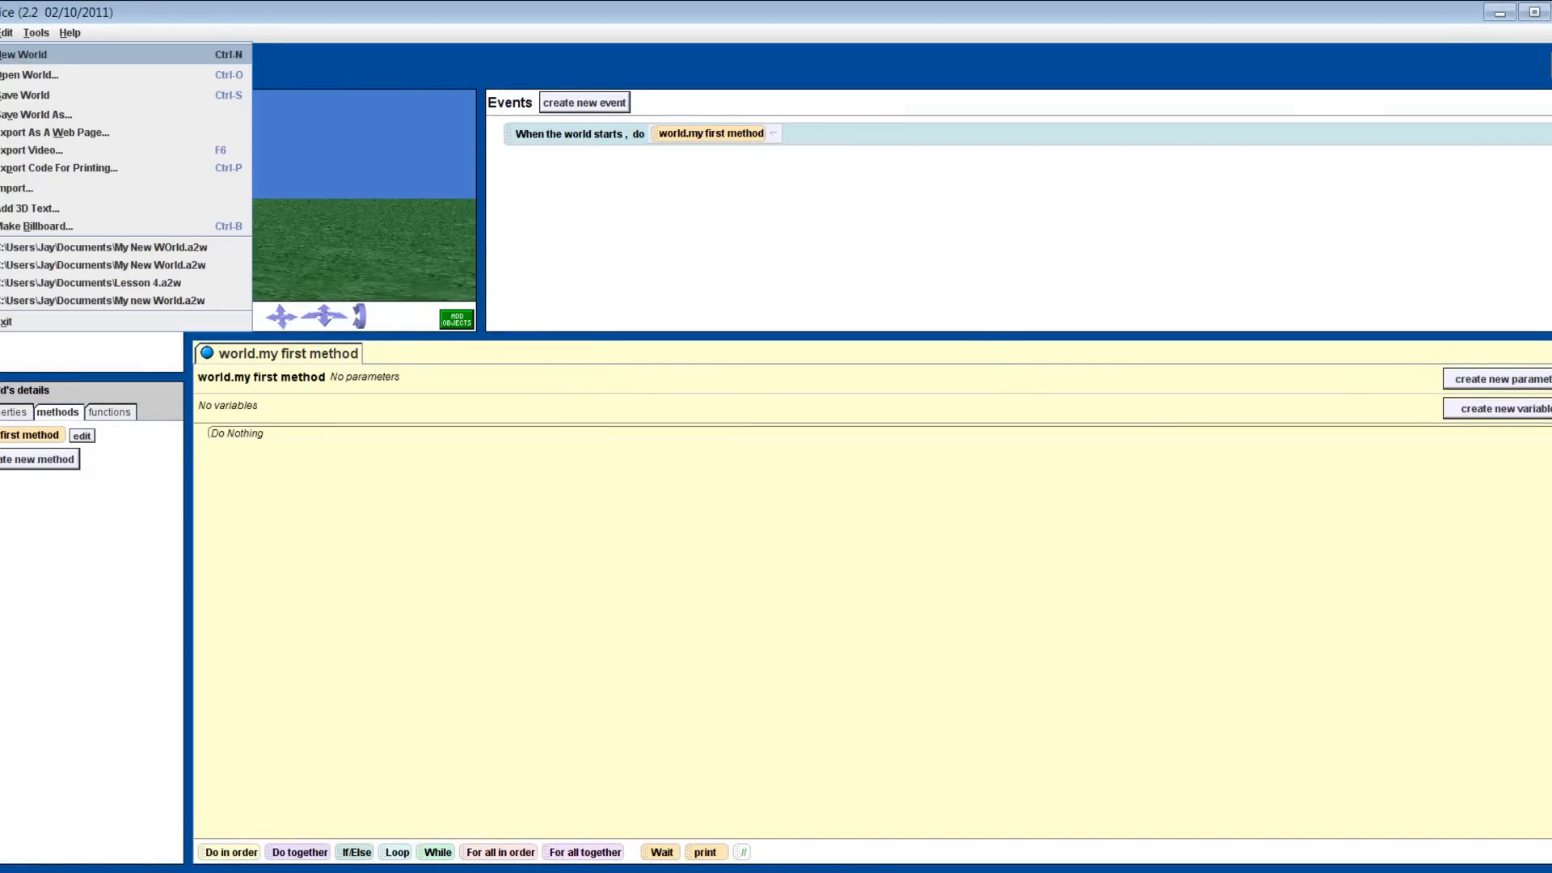
left_click(30, 74)
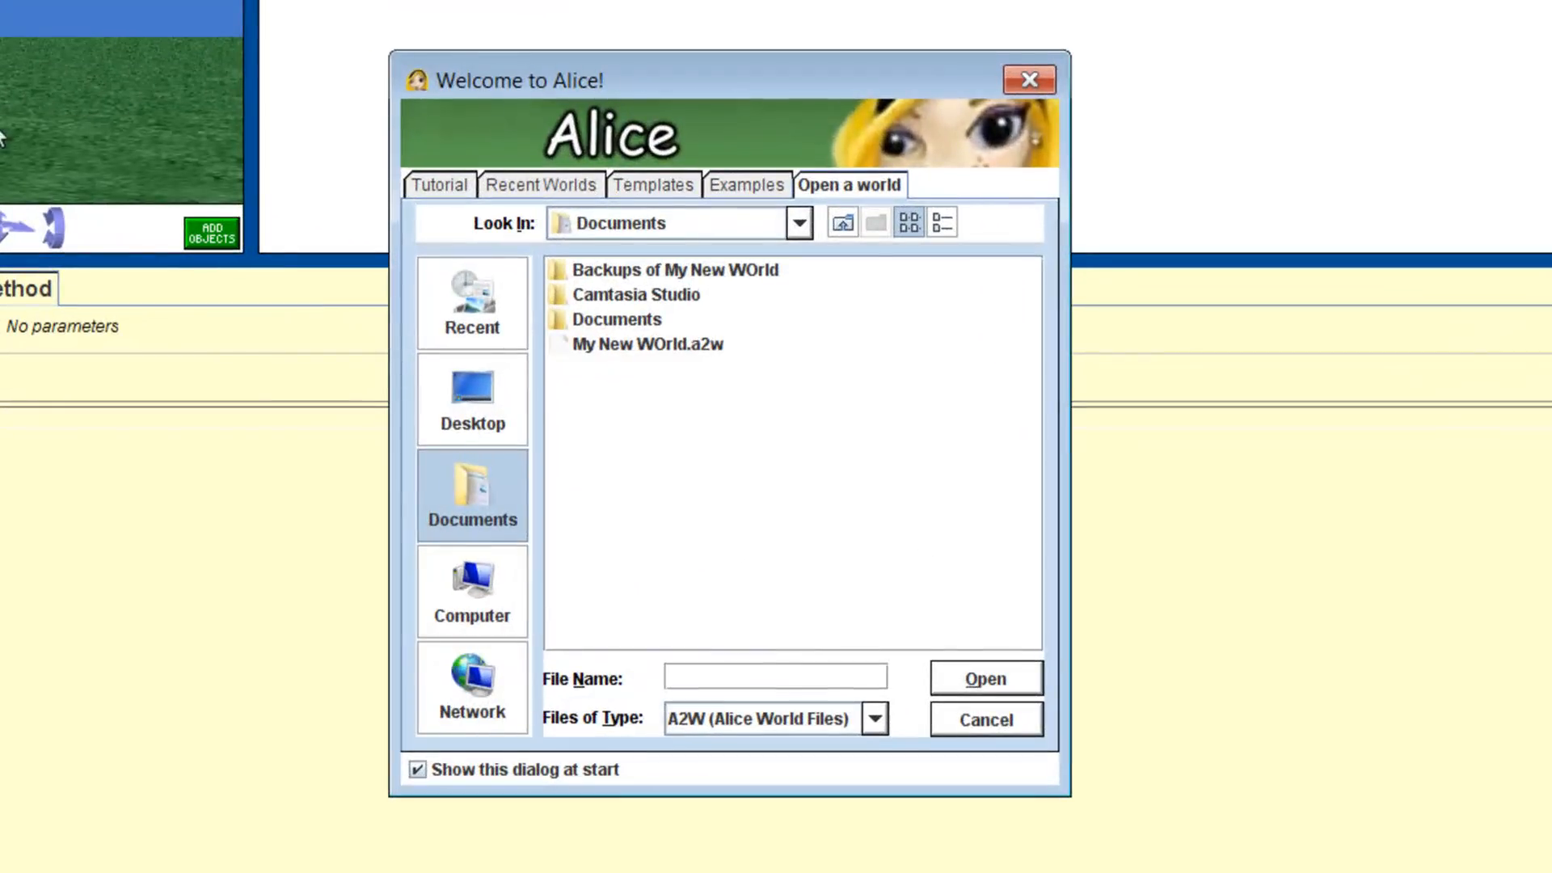
left_click(645, 344)
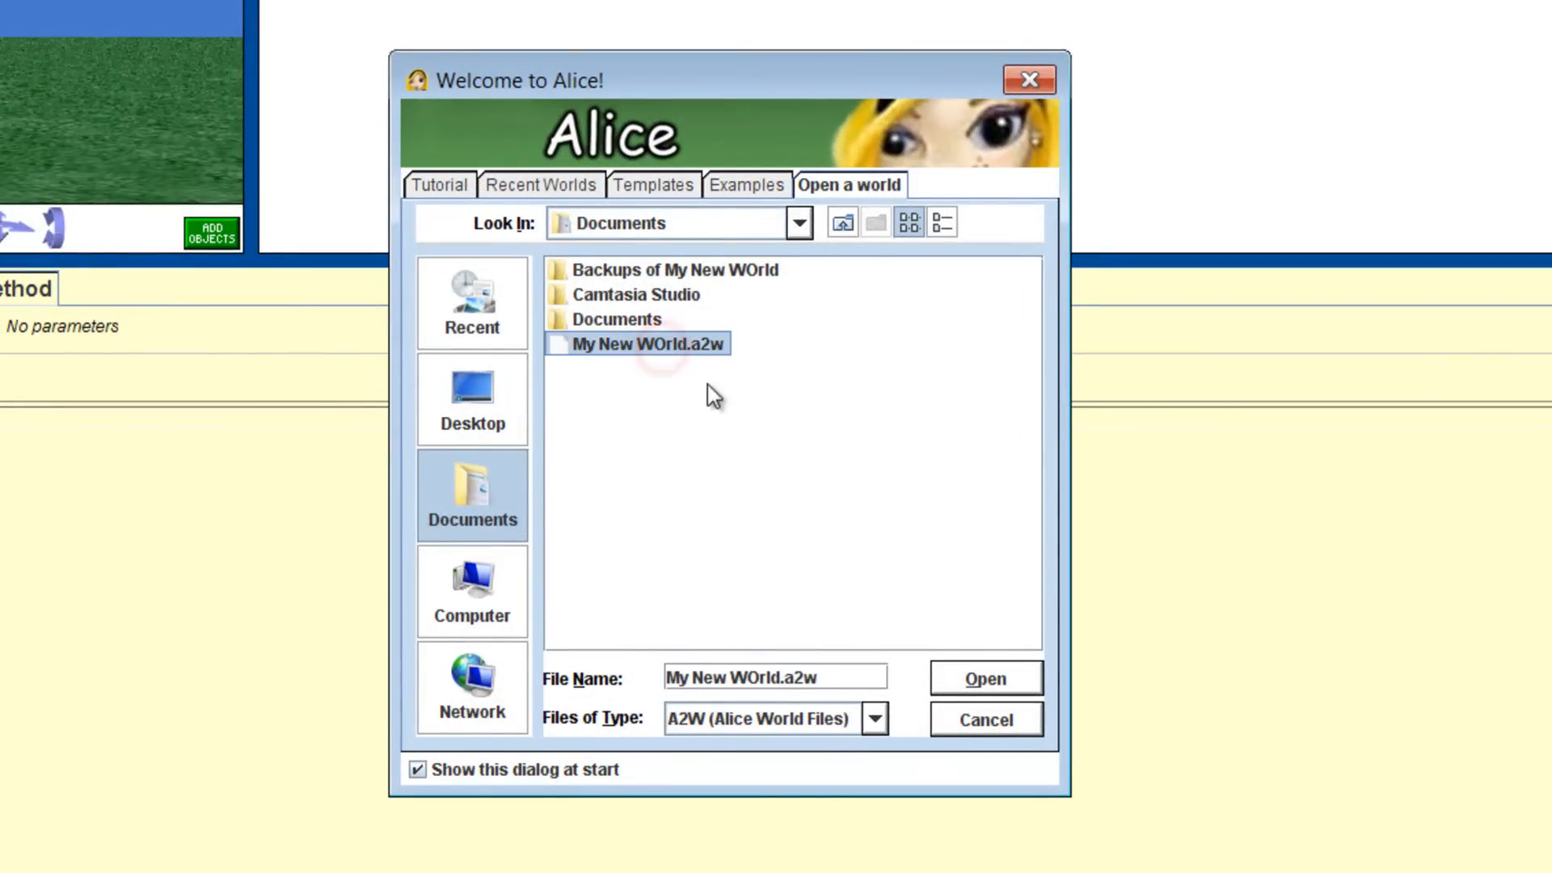
left_click(984, 678)
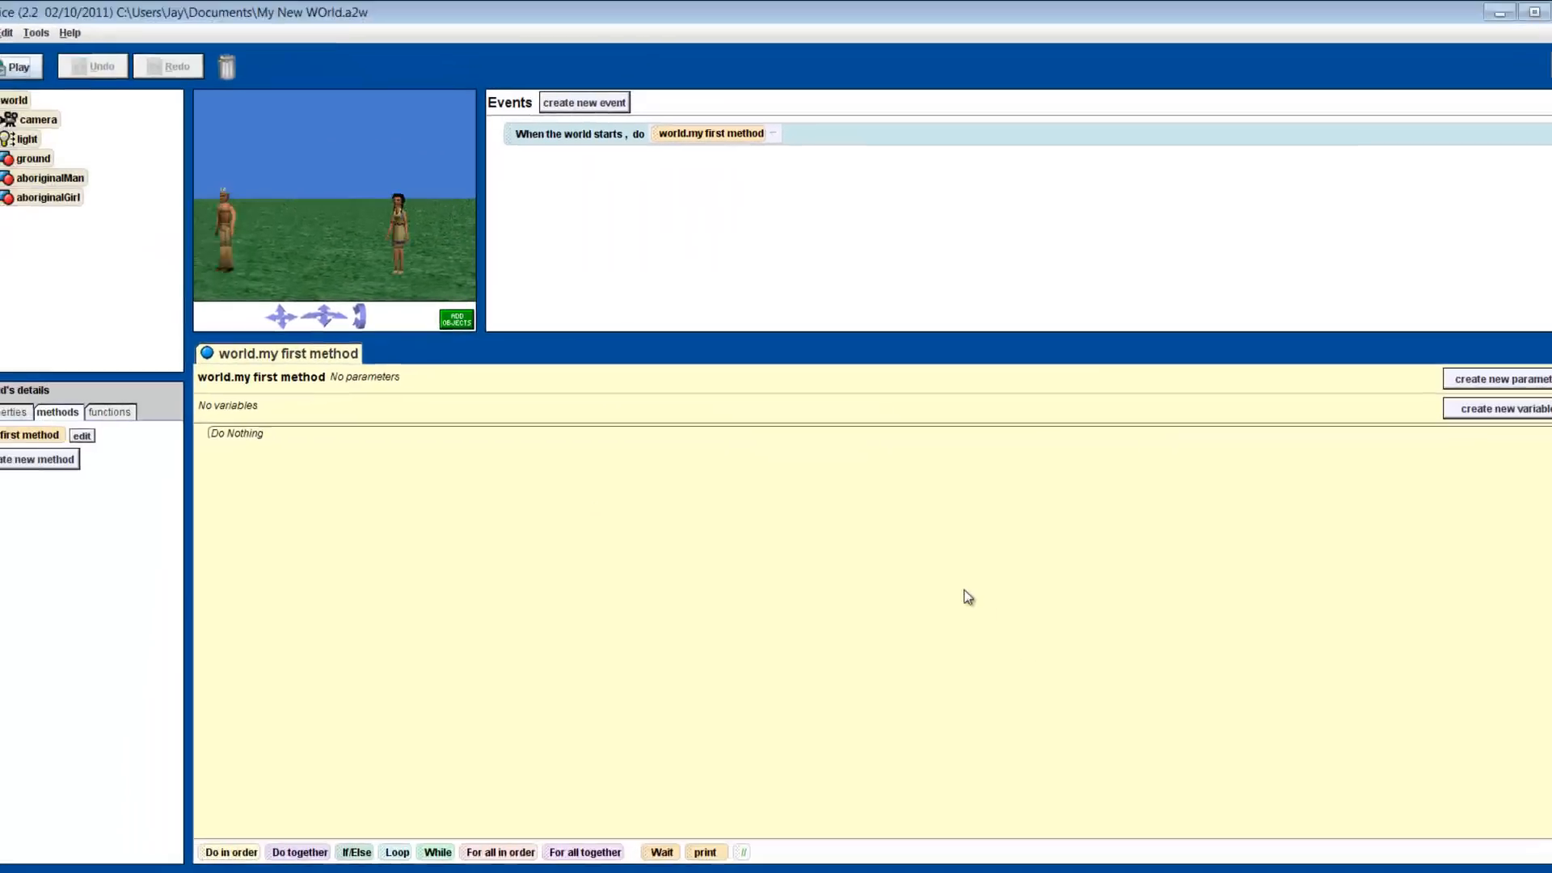